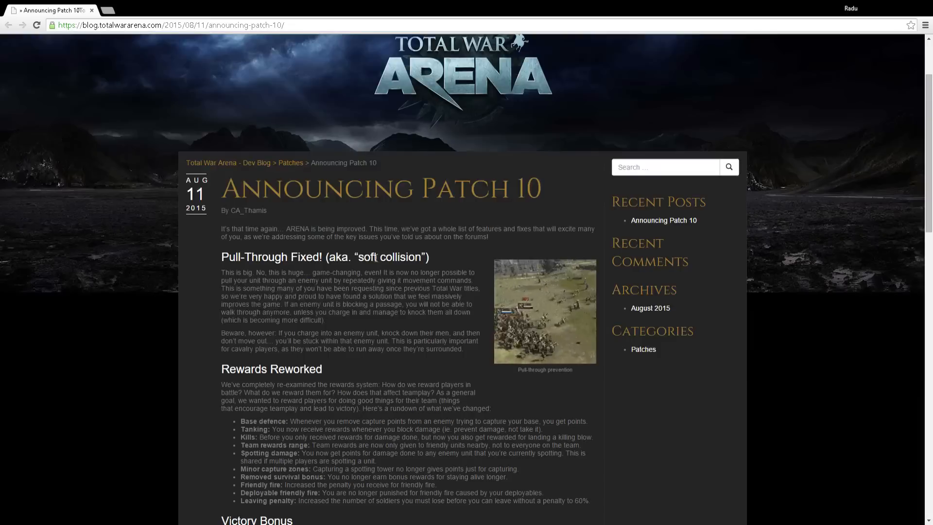
Scroll down to read the Patch 10 introduction, Pull-Through Fixed and Rewards Reworked sections.
scroll("down", 3)
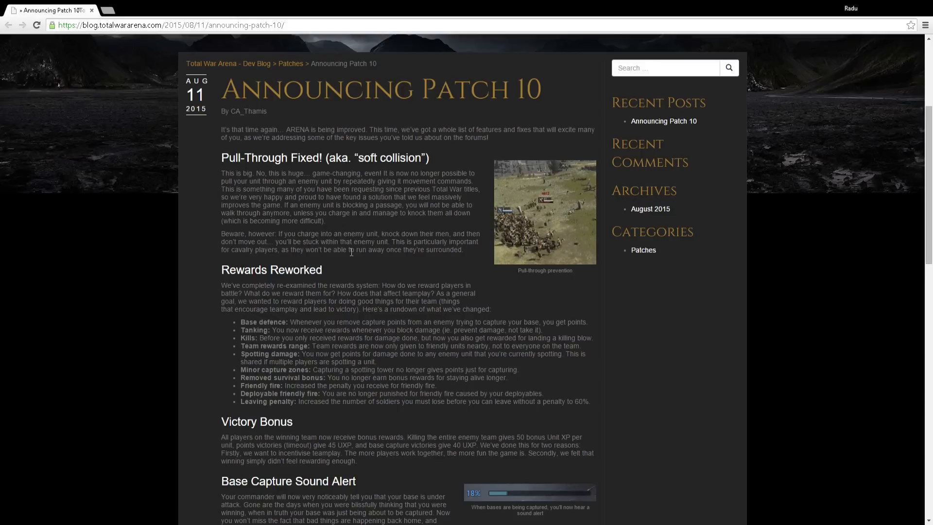
Scroll past Pull-Through Fixed to Rewards Reworked and Victory Bonus, selecting a line of text along the way.
scroll("down", 3)
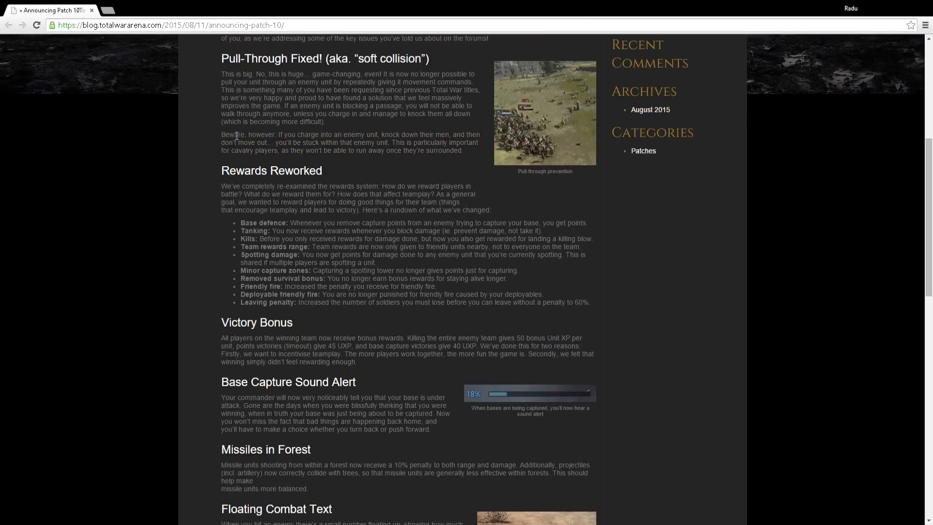
left_click_drag(275, 142, 386, 142)
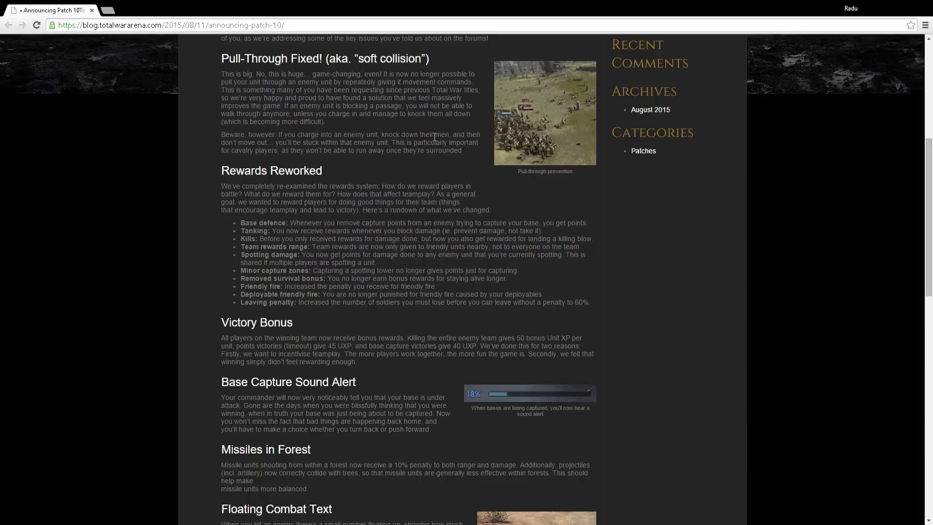
mouse_move(212, 182)
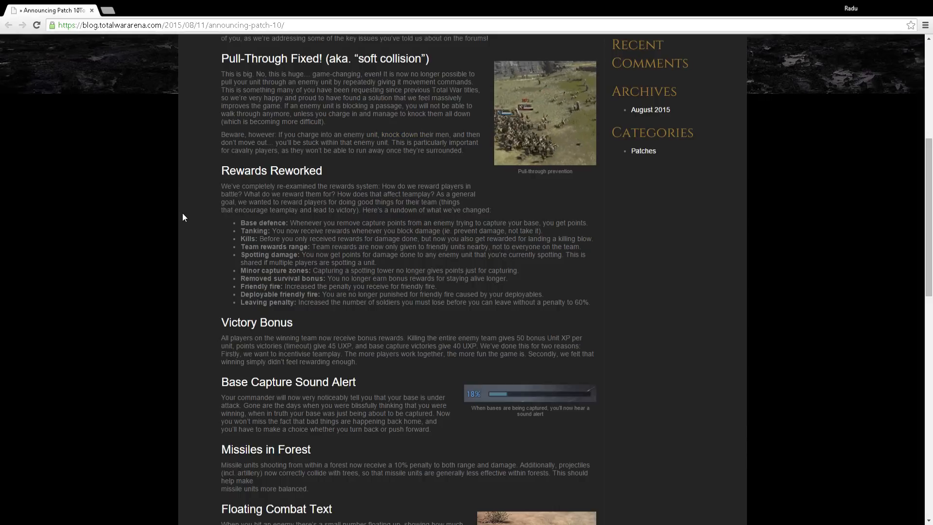
scroll("down", 3)
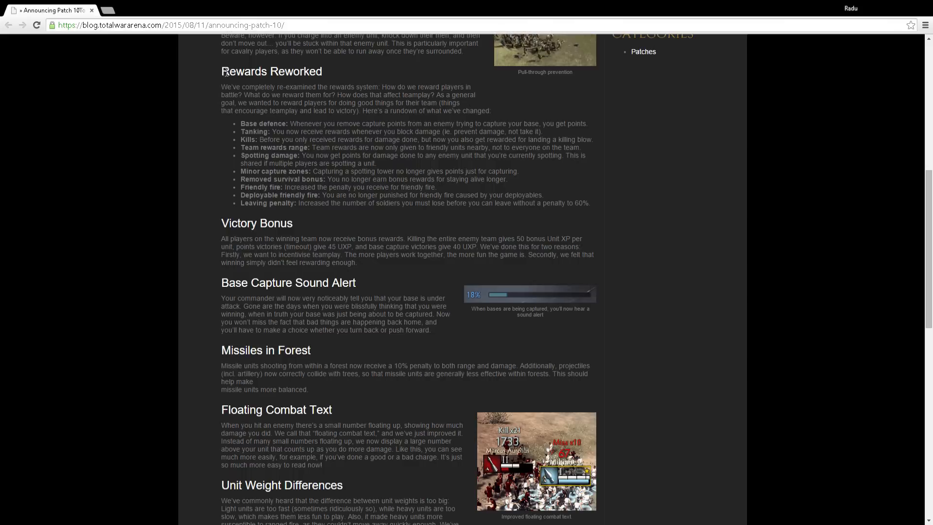
mouse_move(224, 122)
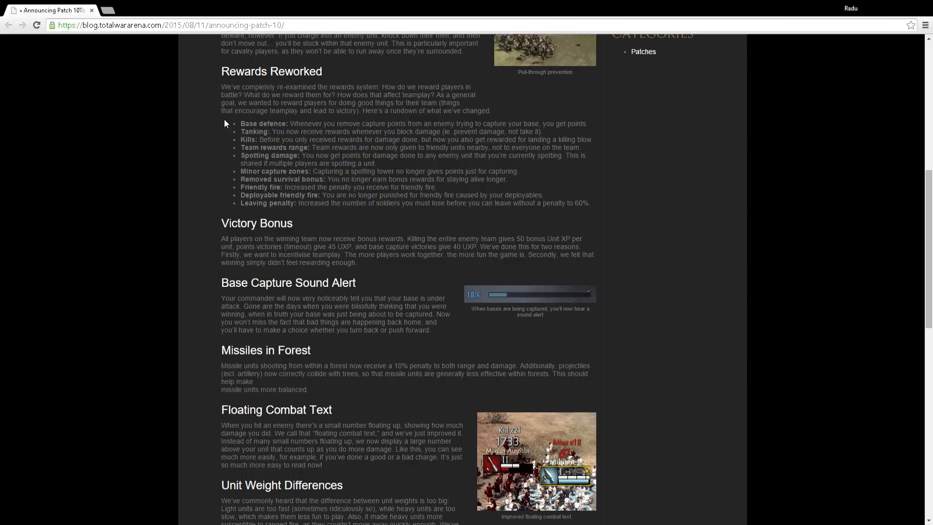
Scroll from Victory Bonus through Unit Weight Differences down to AFK Player Detection.
scroll("down", 3)
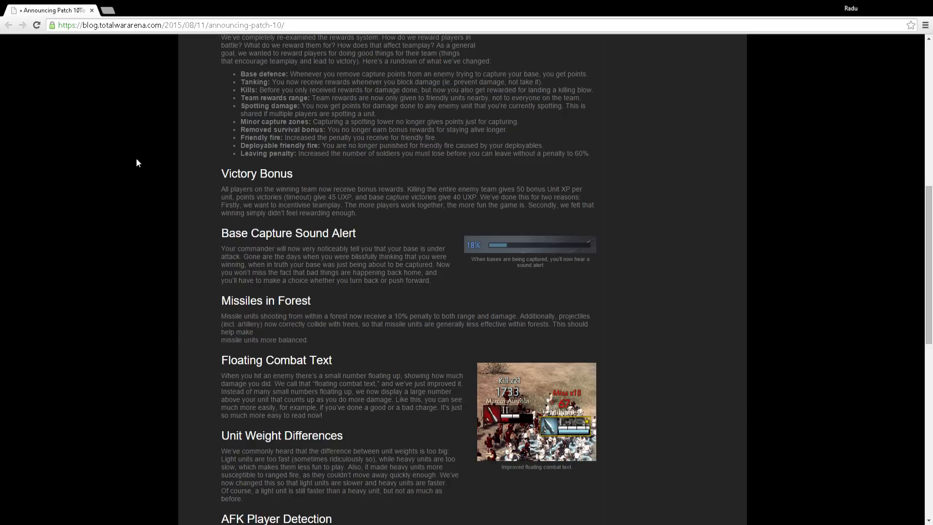
mouse_move(401, 235)
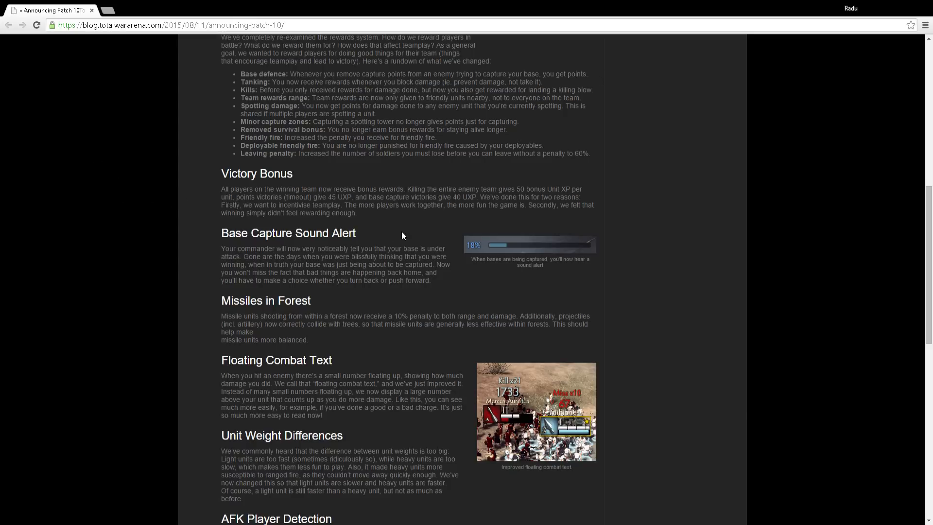
mouse_move(388, 356)
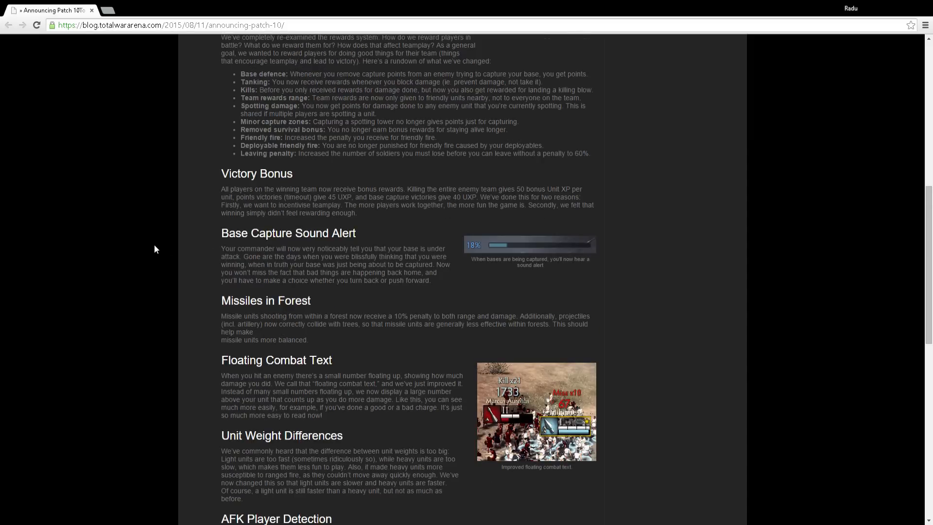
scroll("down", 3)
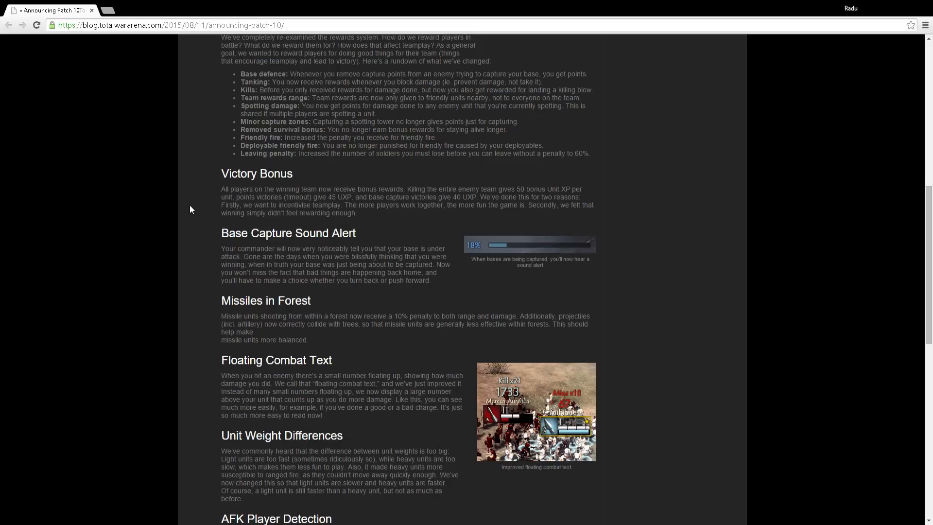
scroll("down", 3)
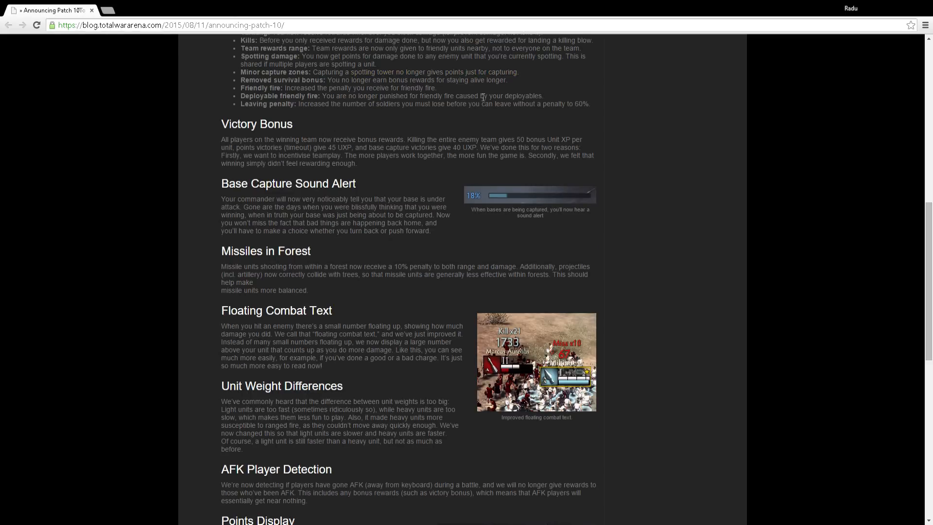
mouse_move(142, 248)
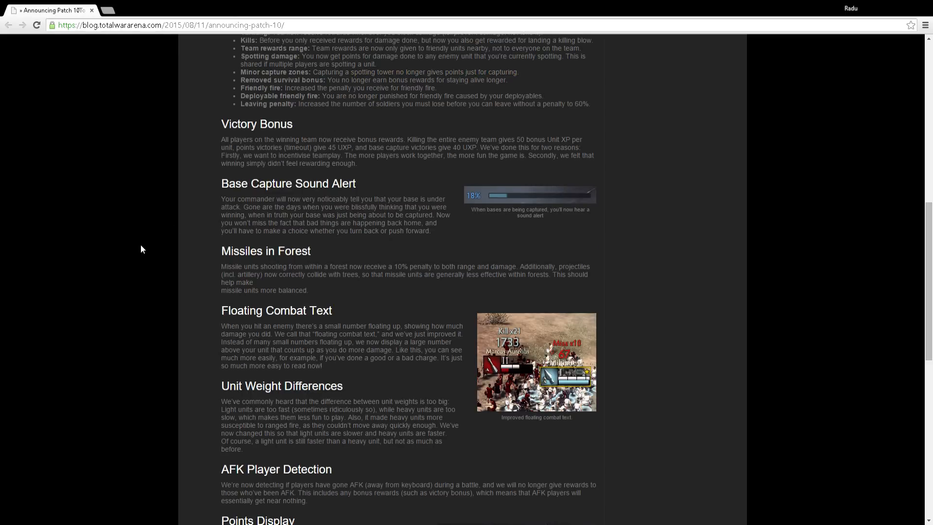
scroll("down", 3)
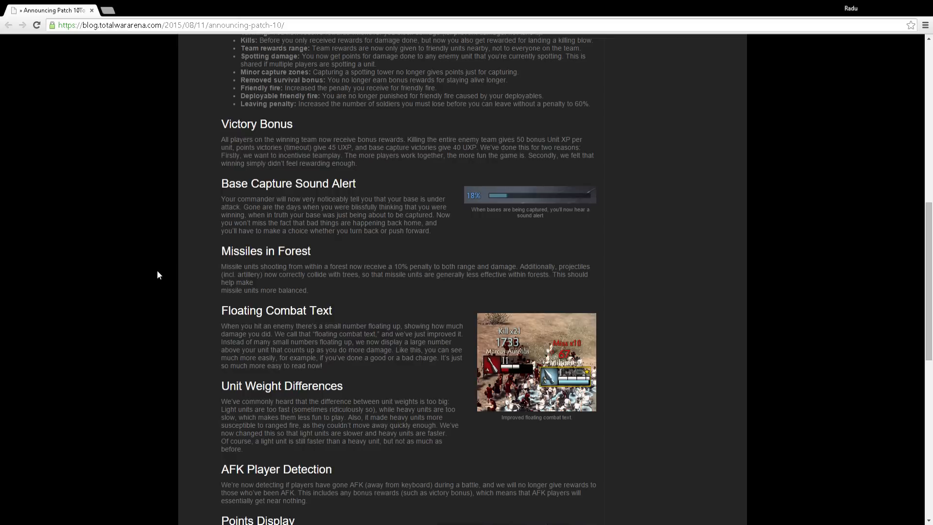
Scroll down so the Points Display section follows AFK Player Detection in view.
scroll("down", 3)
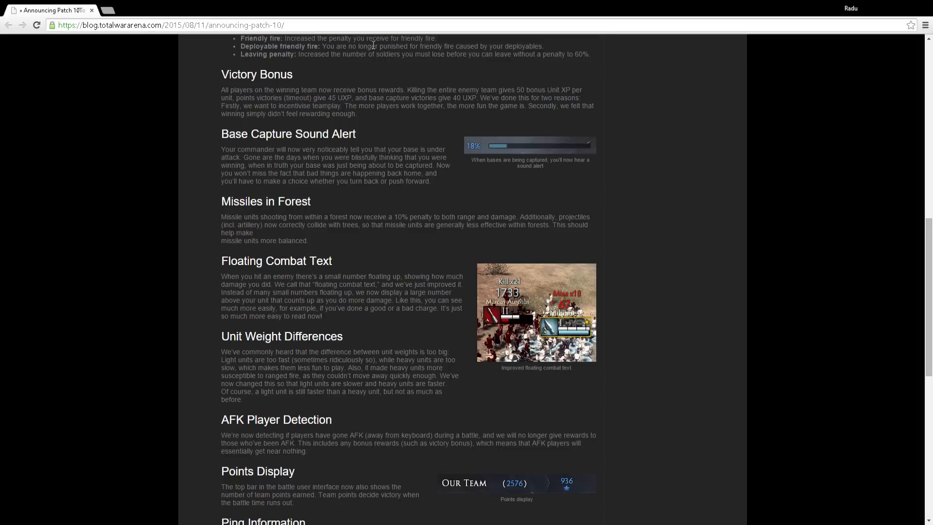
mouse_move(487, 53)
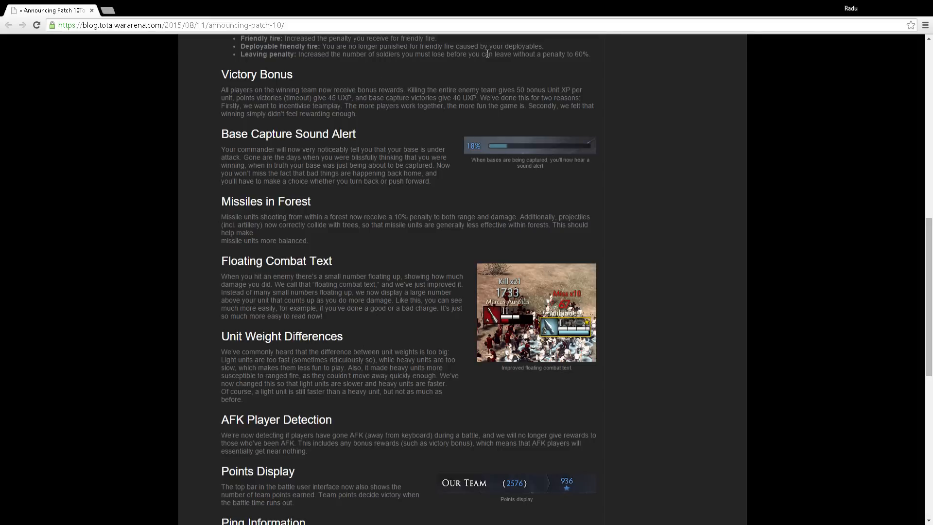
mouse_move(591, 53)
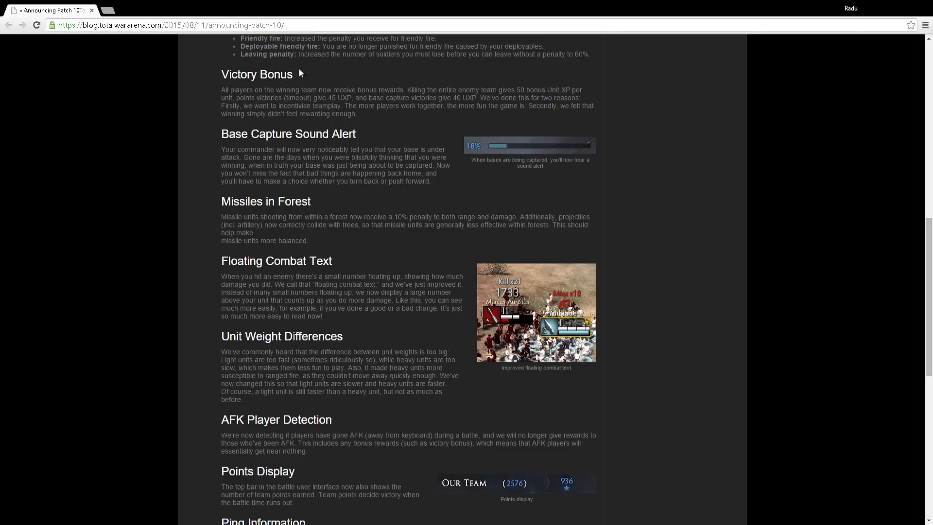
mouse_move(203, 113)
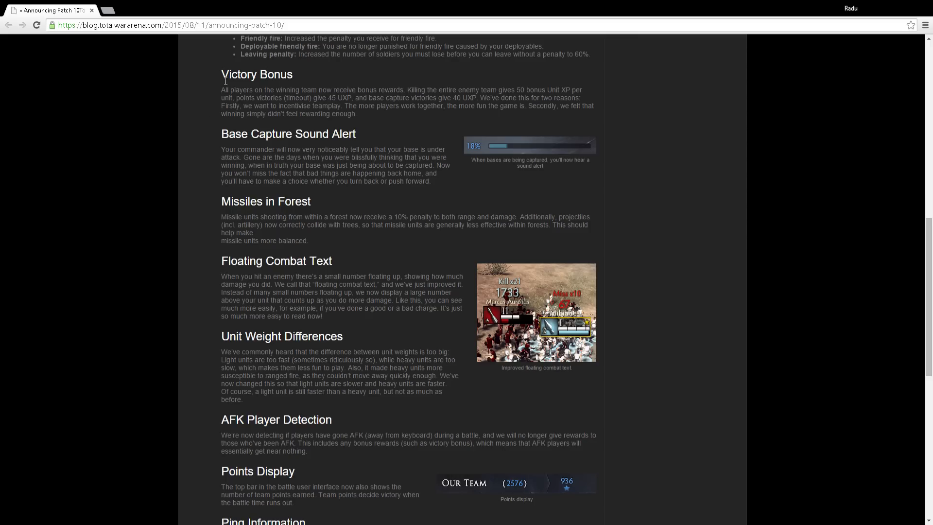
mouse_move(325, 89)
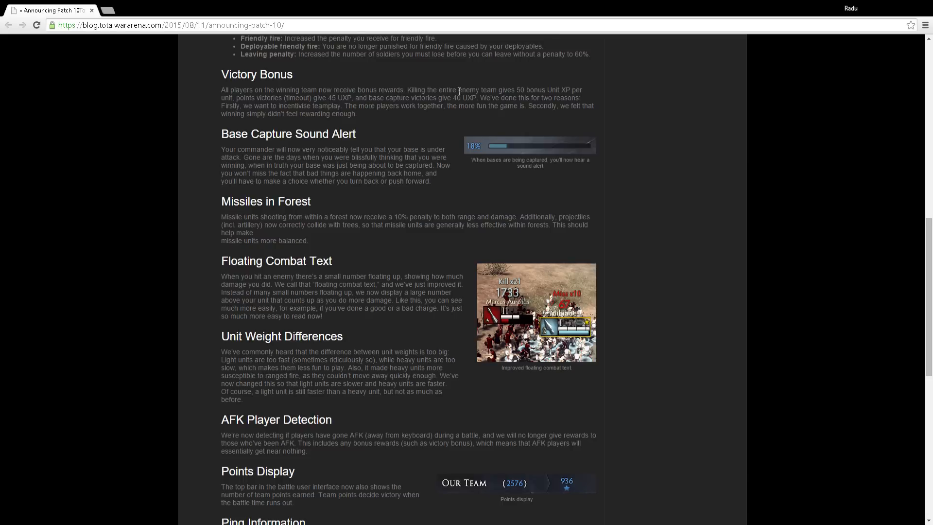
mouse_move(525, 95)
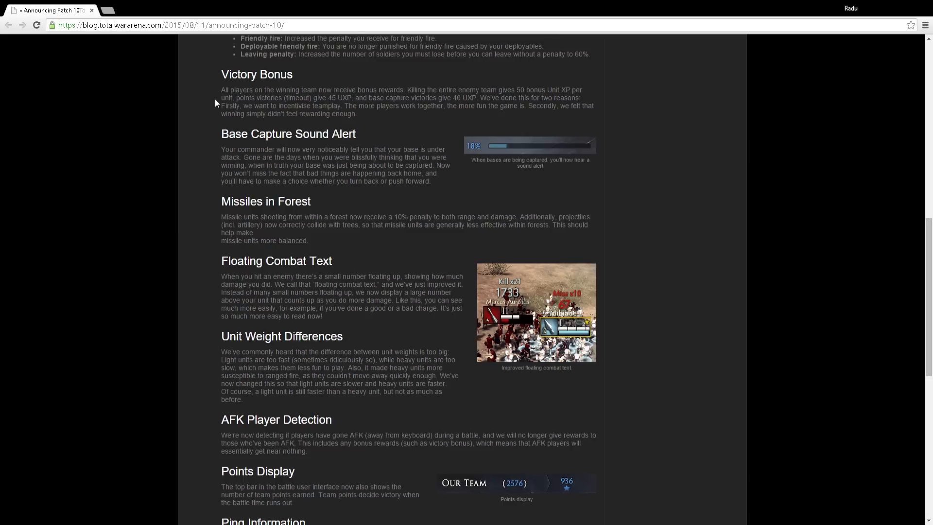
mouse_move(233, 97)
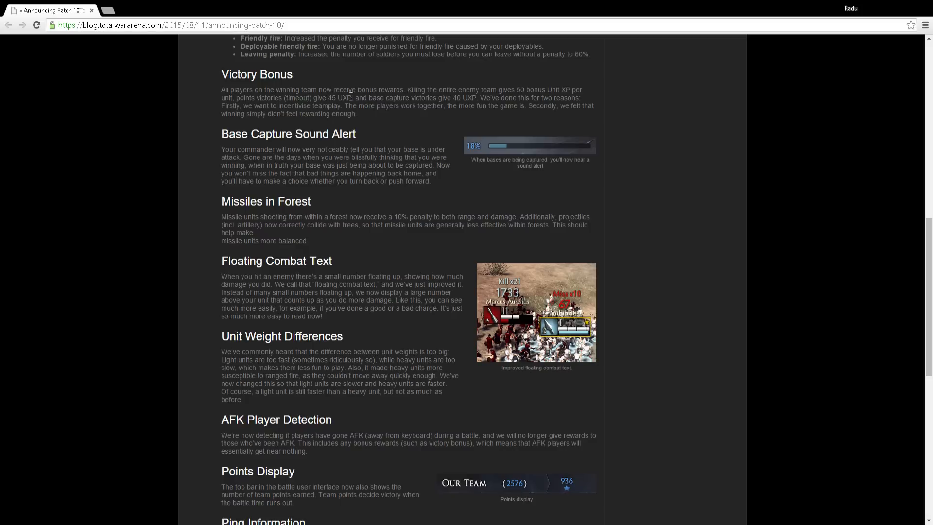
mouse_move(385, 99)
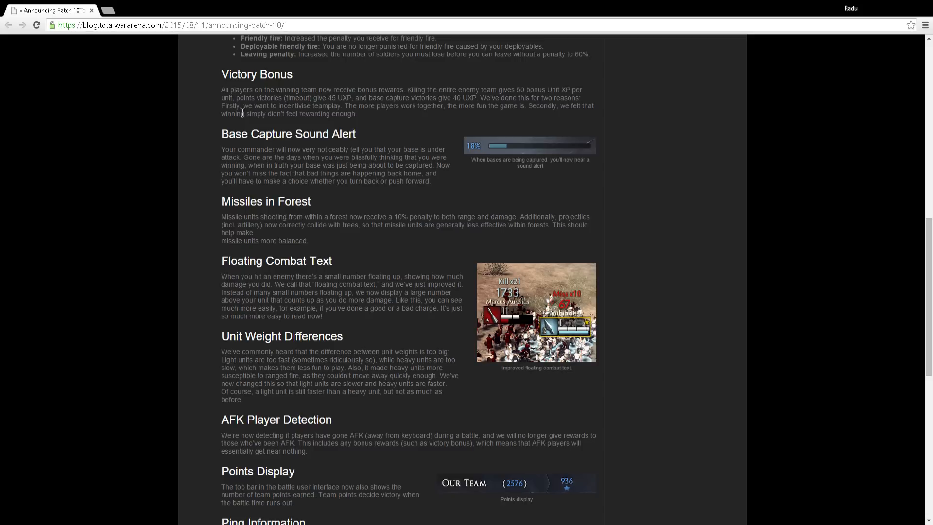
scroll("down", 3)
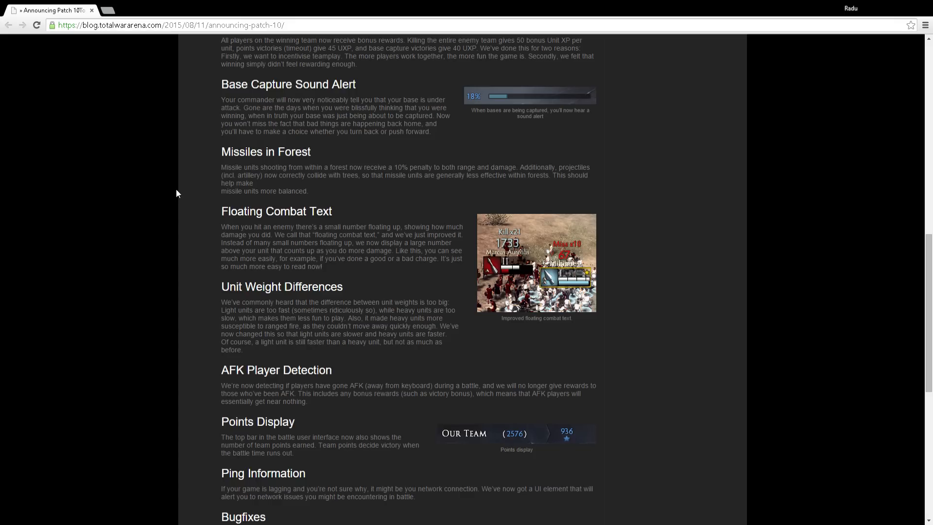
mouse_move(113, 147)
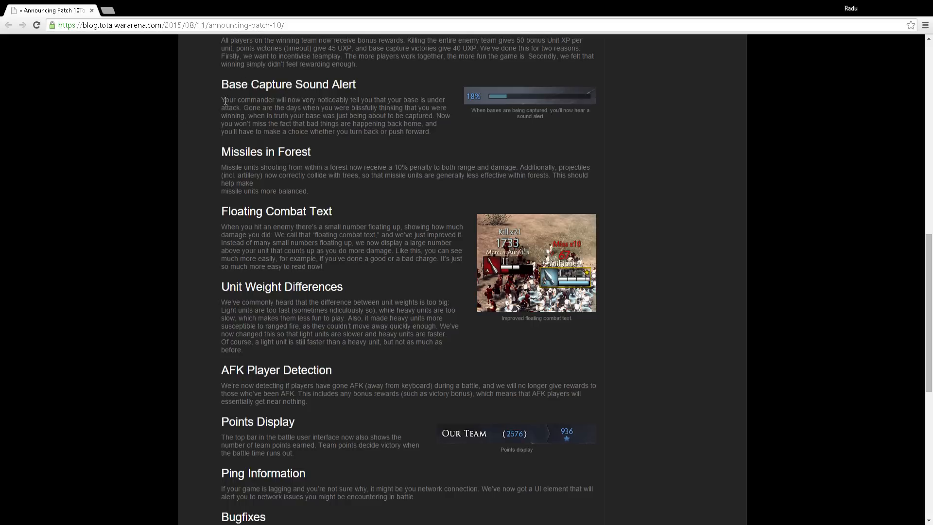
mouse_move(424, 98)
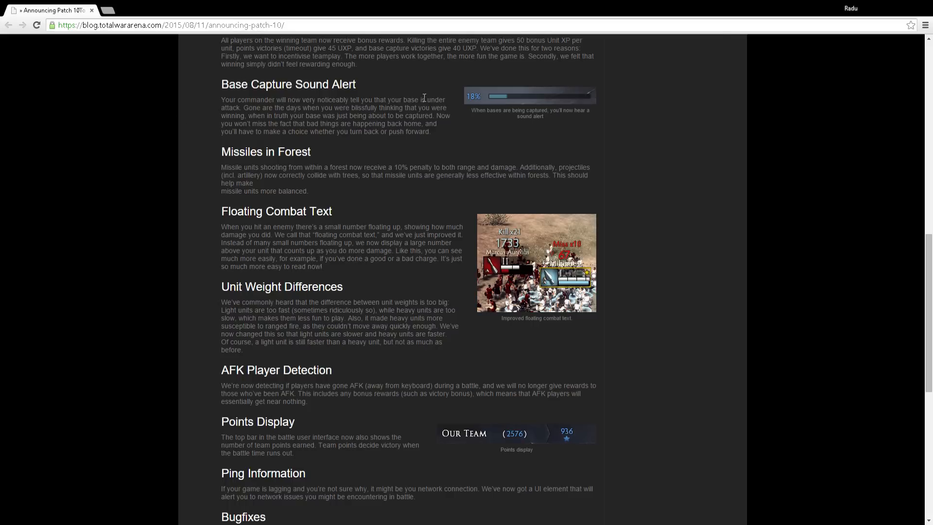
mouse_move(241, 107)
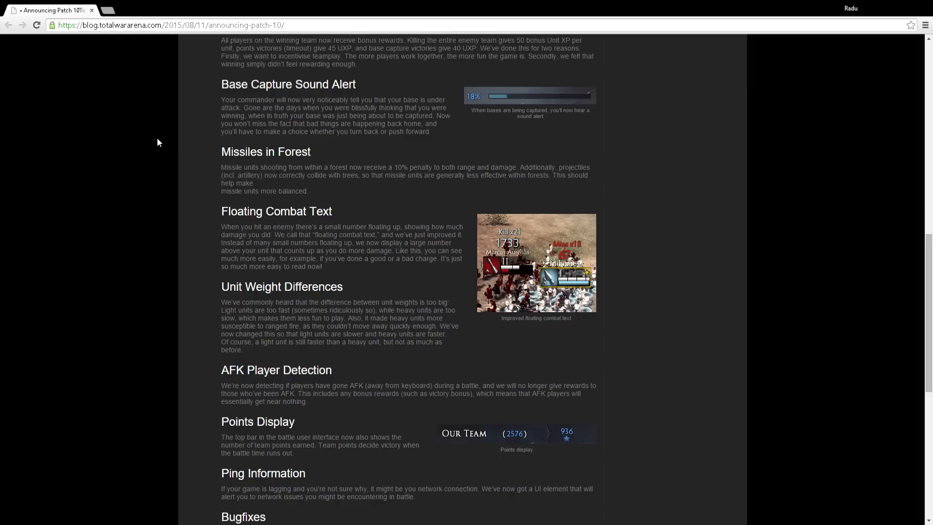
scroll("down", 3)
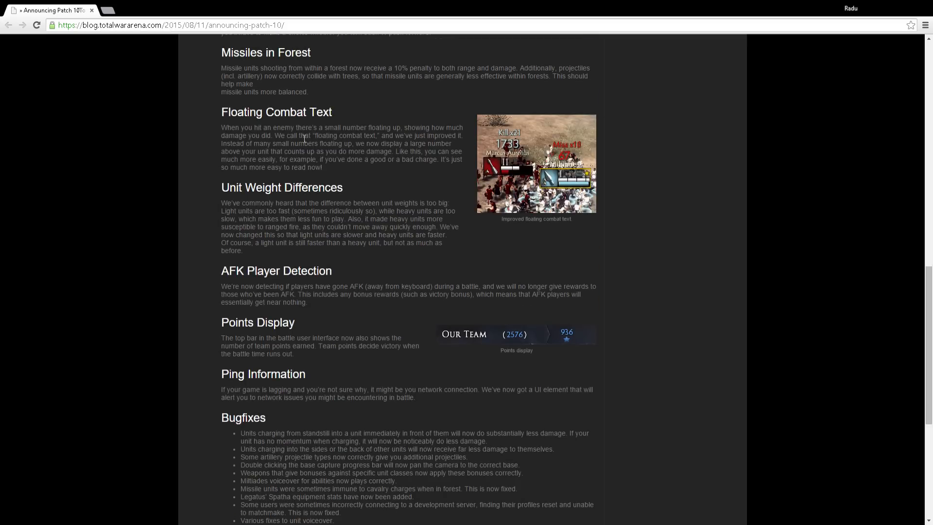
scroll("up", 3)
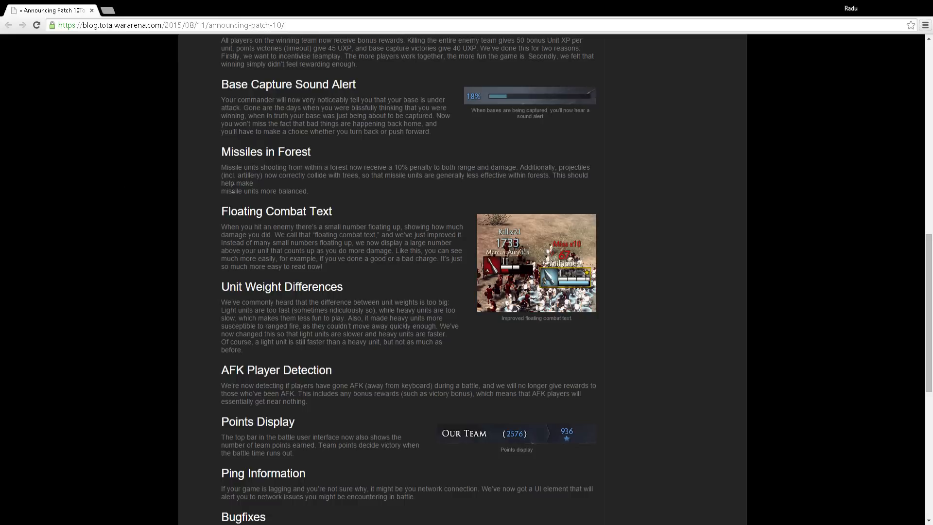
mouse_move(186, 161)
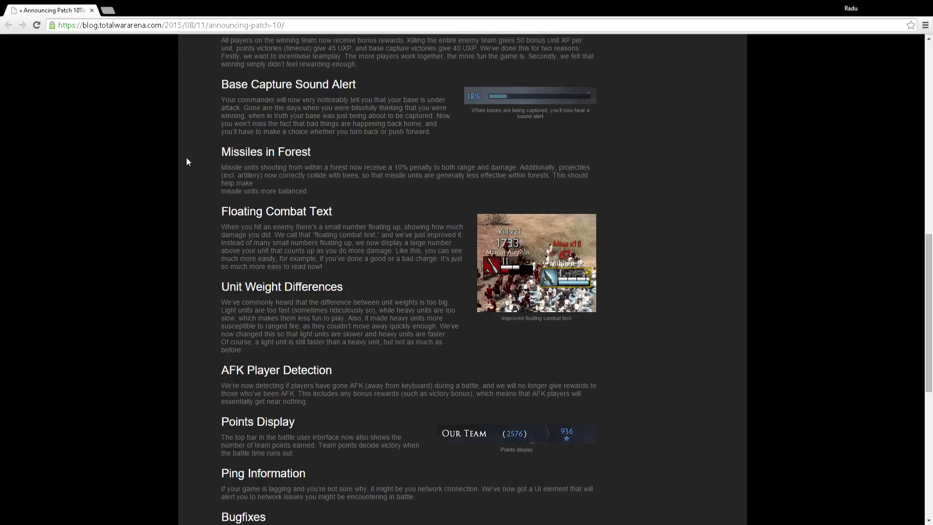
scroll("down", 3)
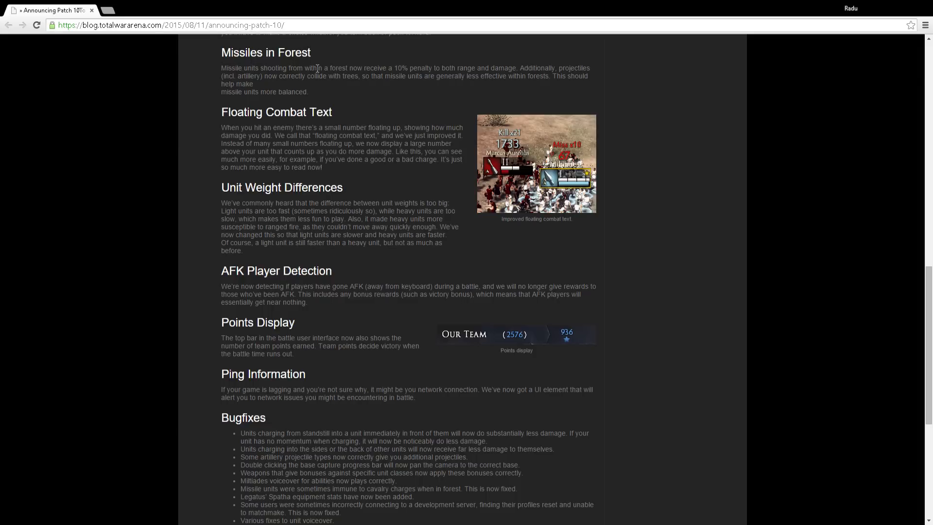
mouse_move(416, 69)
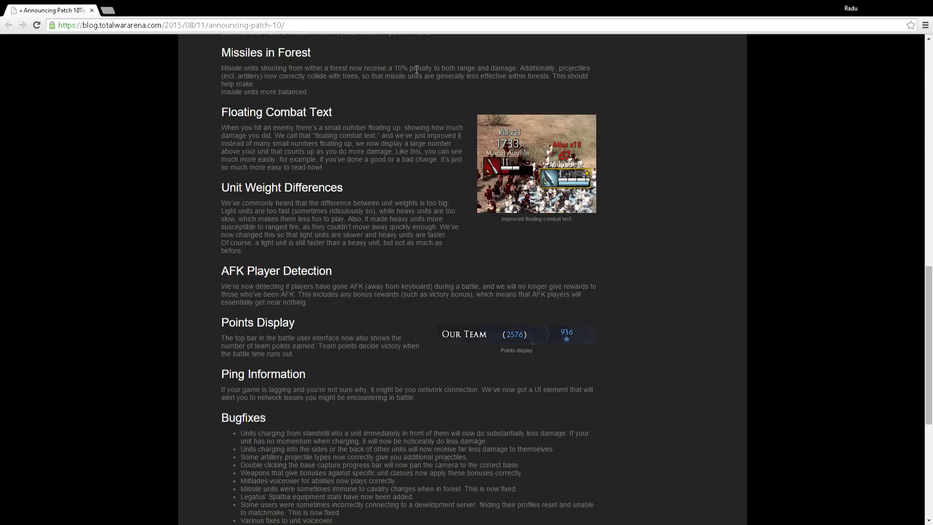
mouse_move(582, 65)
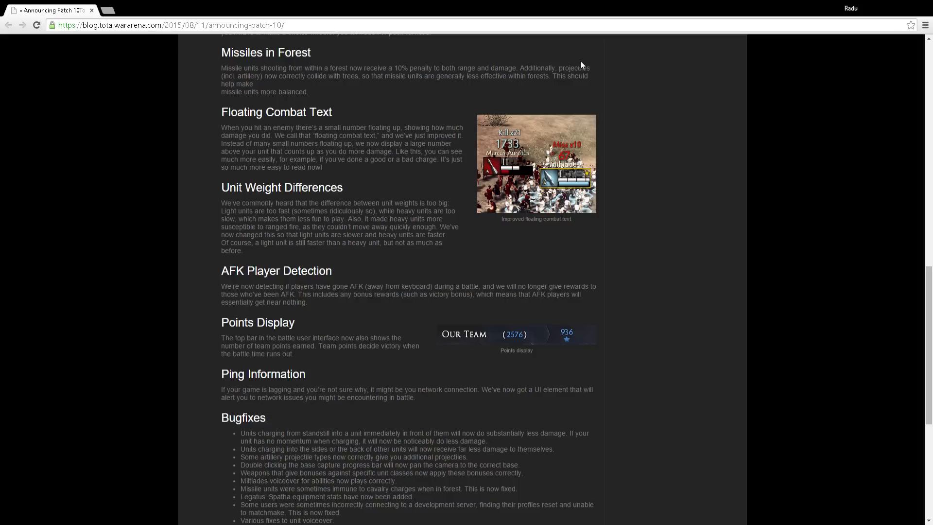
mouse_move(312, 66)
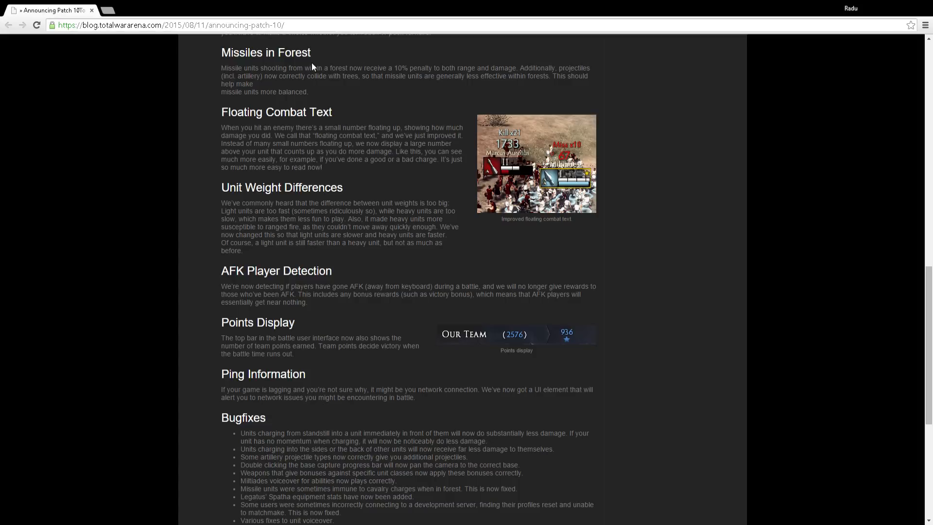
mouse_move(104, 112)
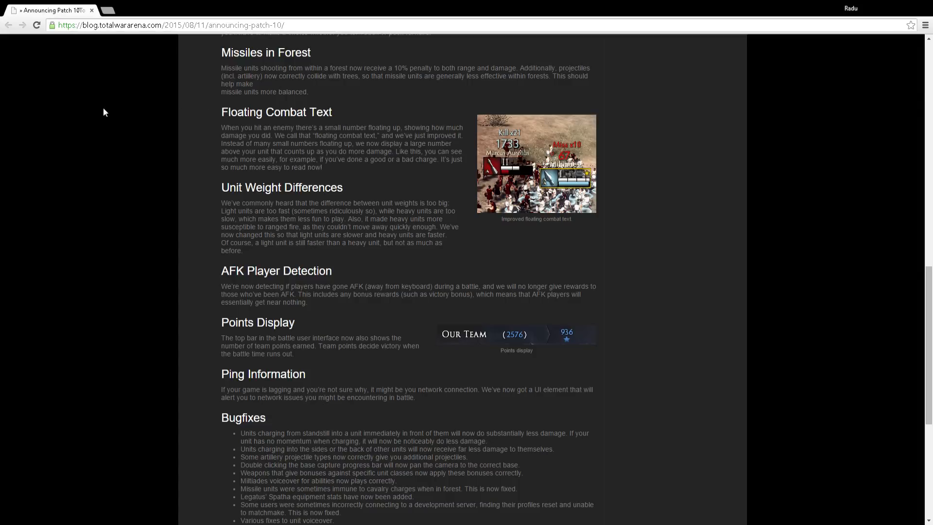
mouse_move(464, 76)
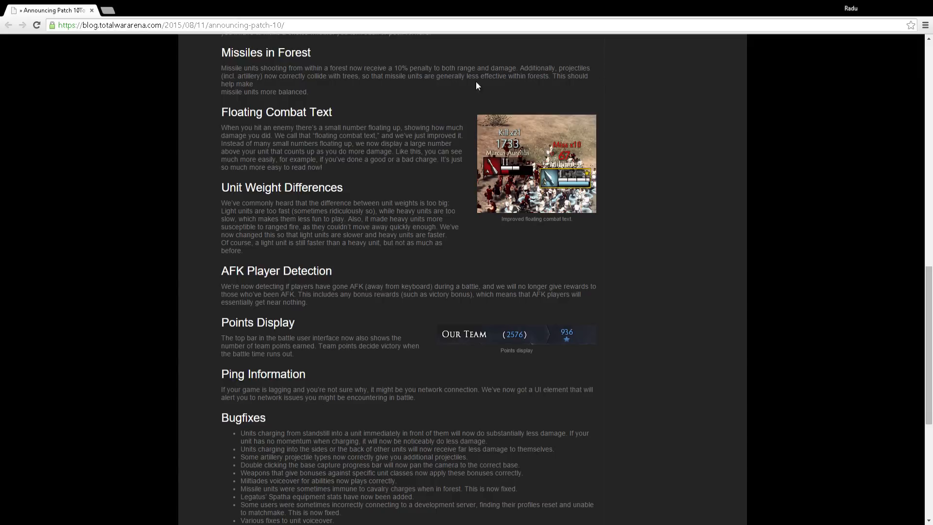
mouse_move(213, 78)
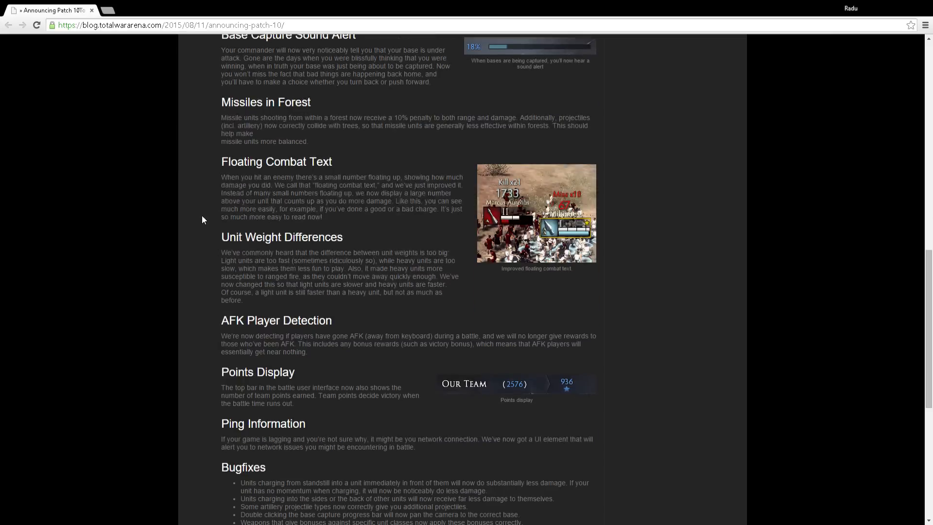
scroll("down", 3)
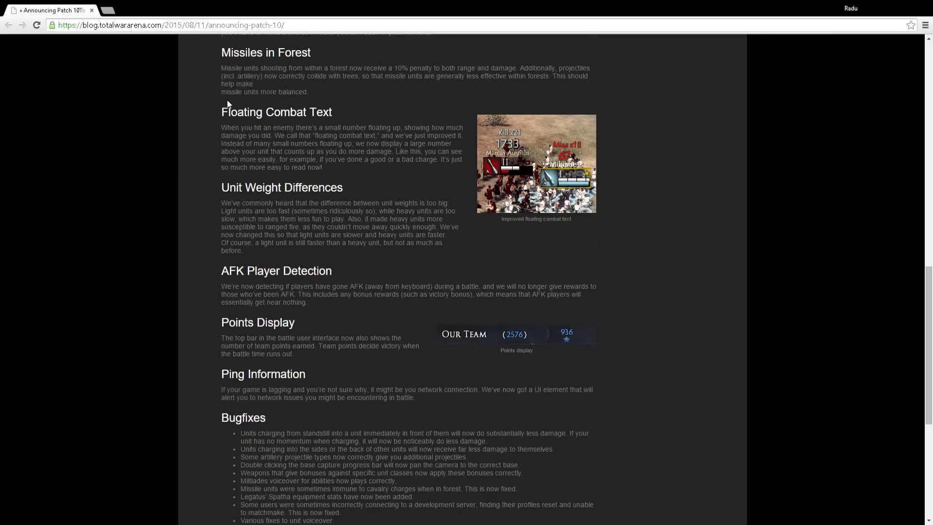
Scroll down to reveal more Bugfixes items, reaching the news panel behaviour fix.
scroll("down", 3)
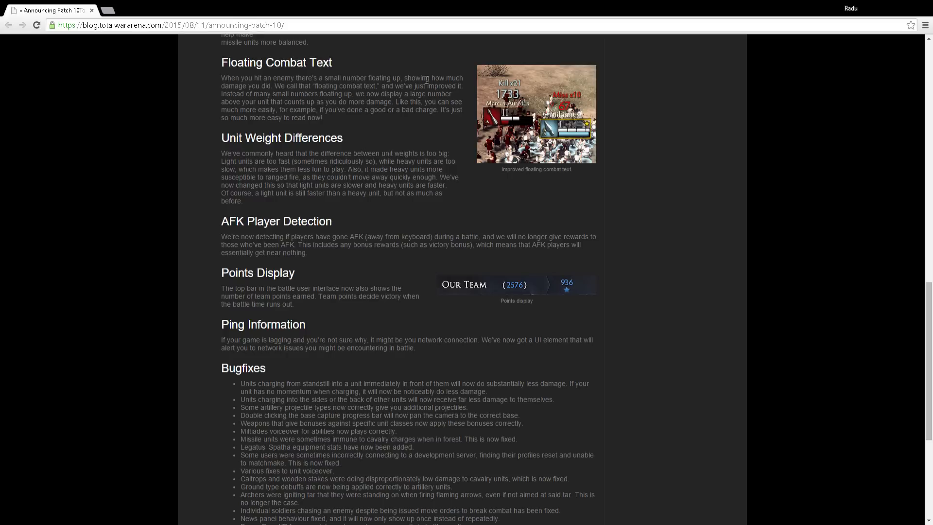
mouse_move(271, 92)
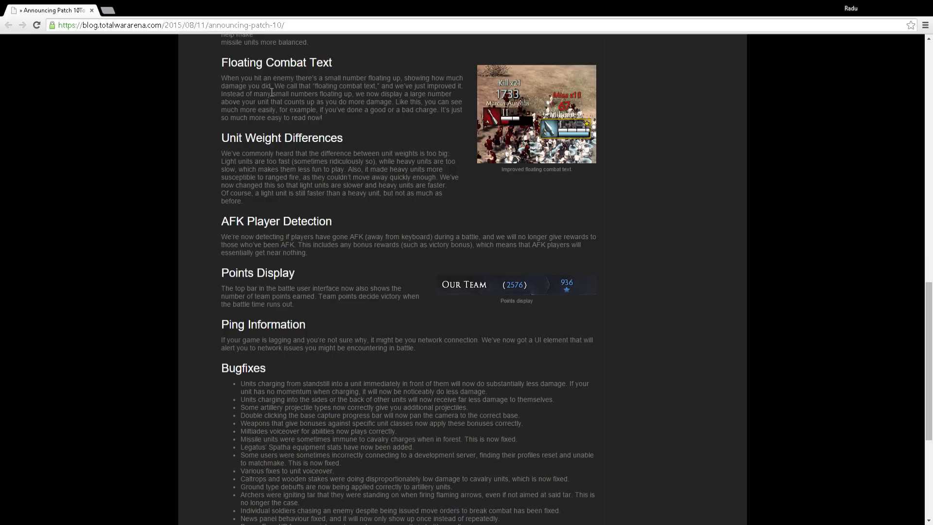
mouse_move(445, 69)
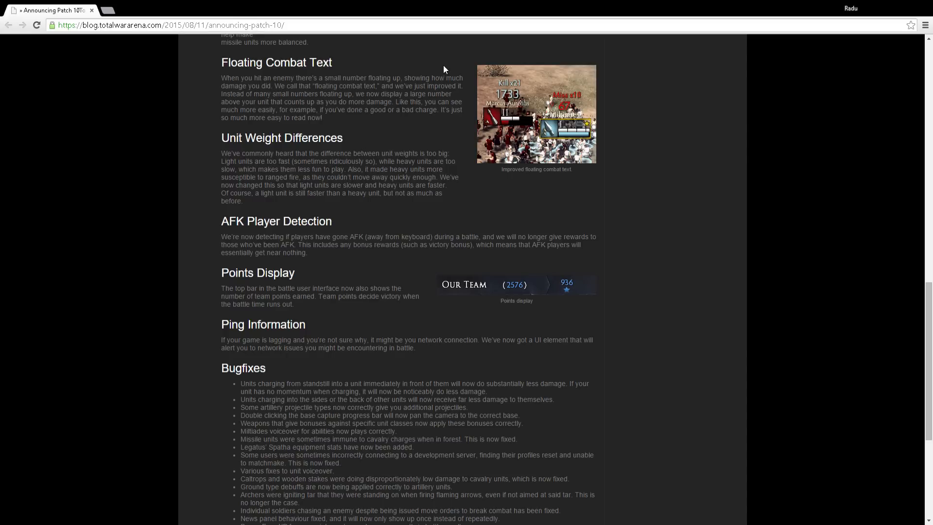
mouse_move(249, 116)
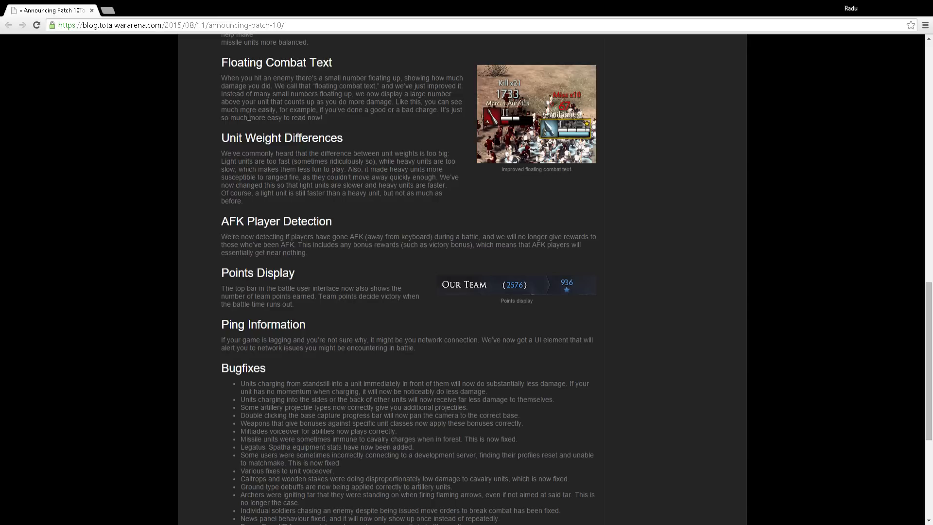
mouse_move(436, 91)
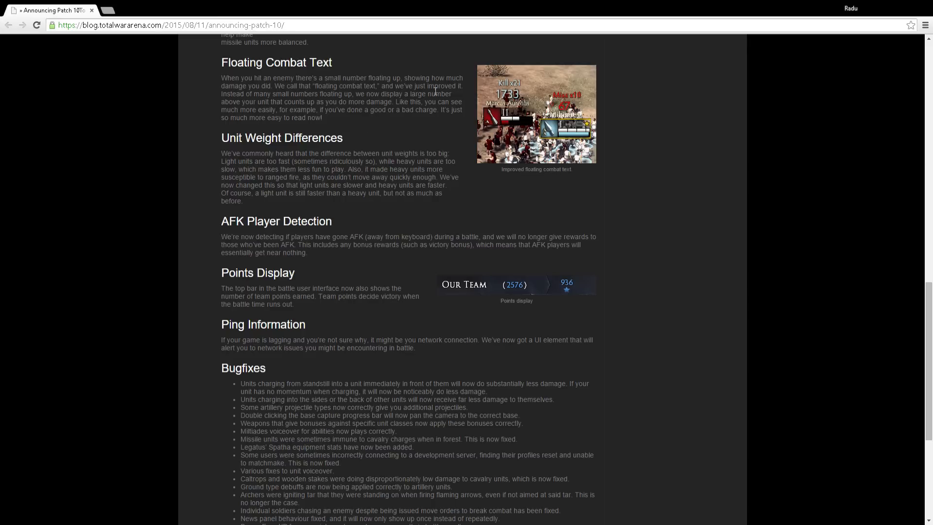
mouse_move(438, 71)
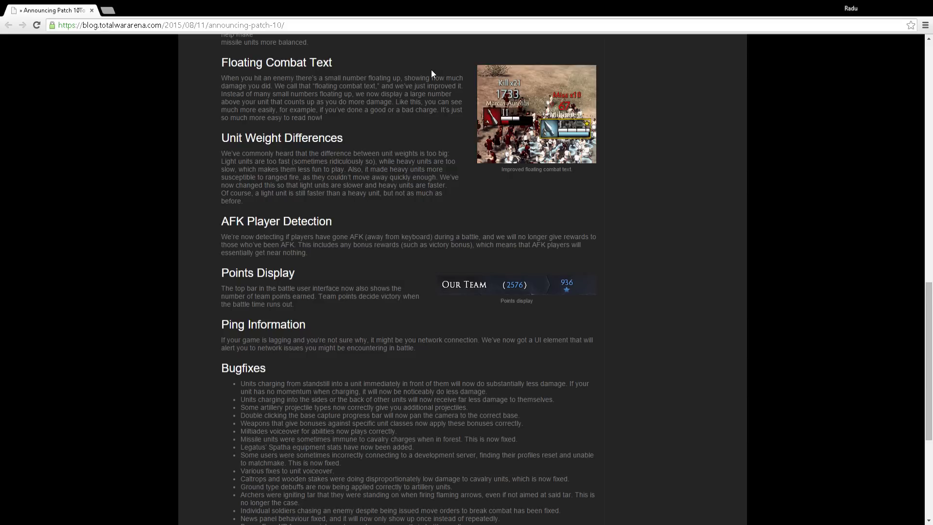
mouse_move(560, 129)
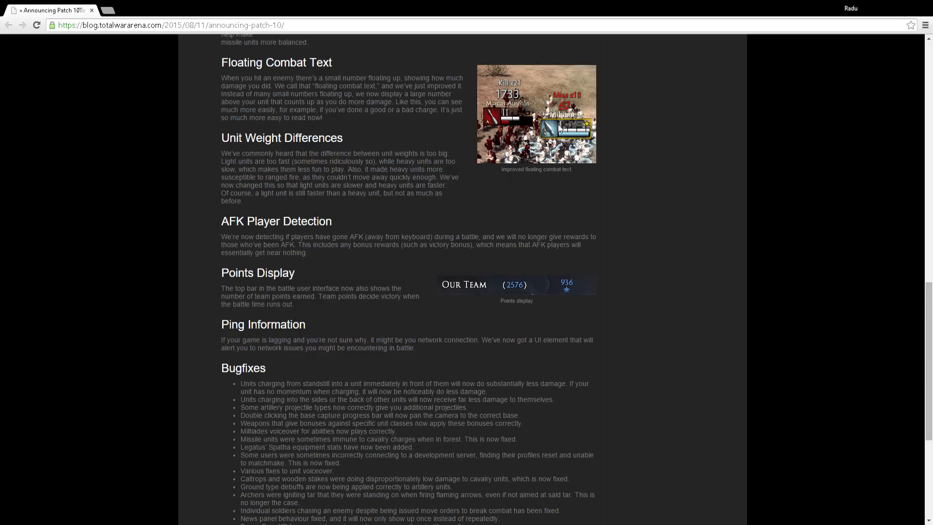
mouse_move(552, 82)
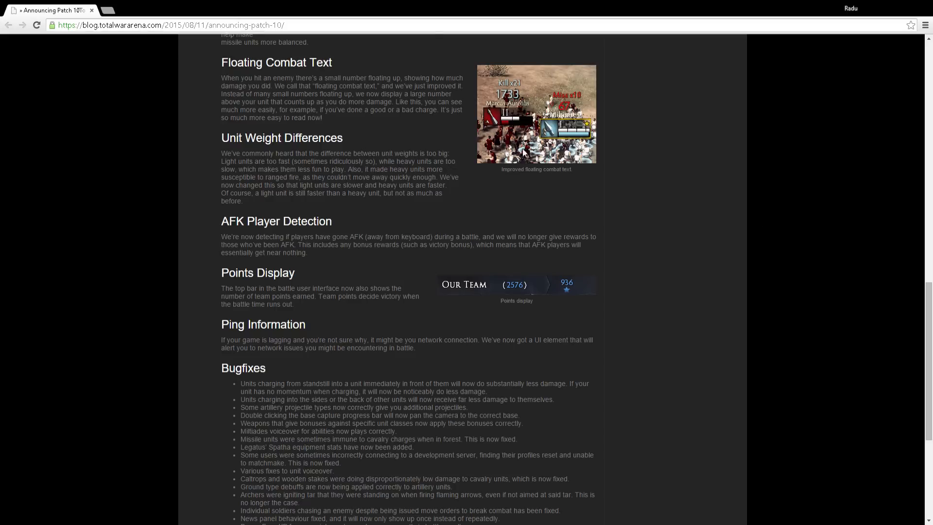
mouse_move(502, 136)
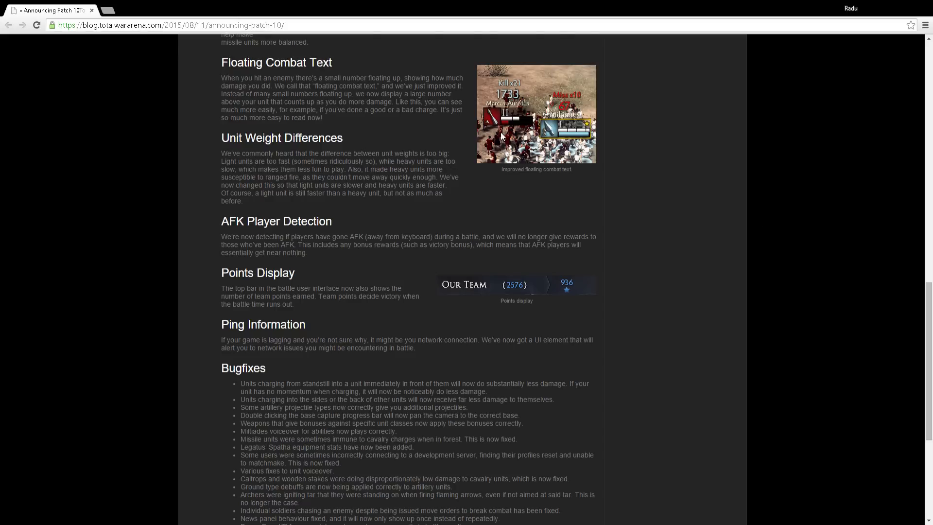
mouse_move(125, 142)
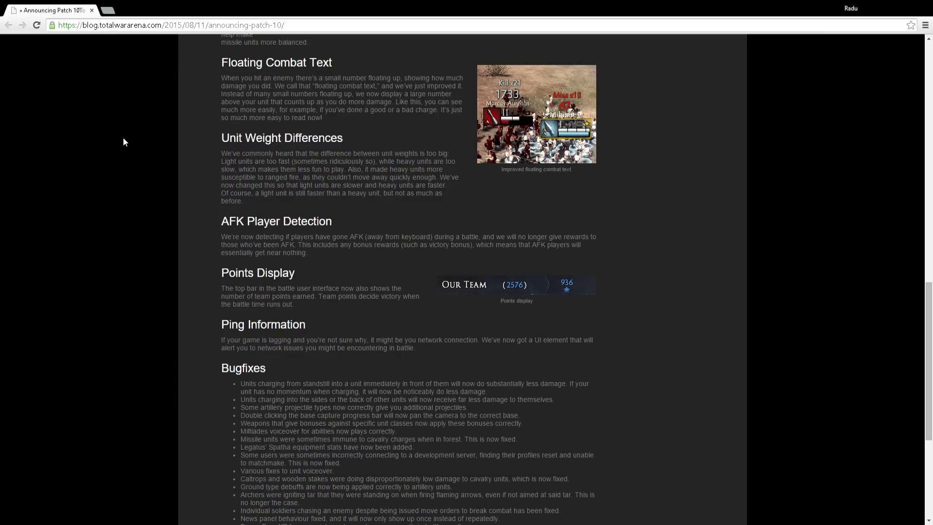
mouse_move(505, 145)
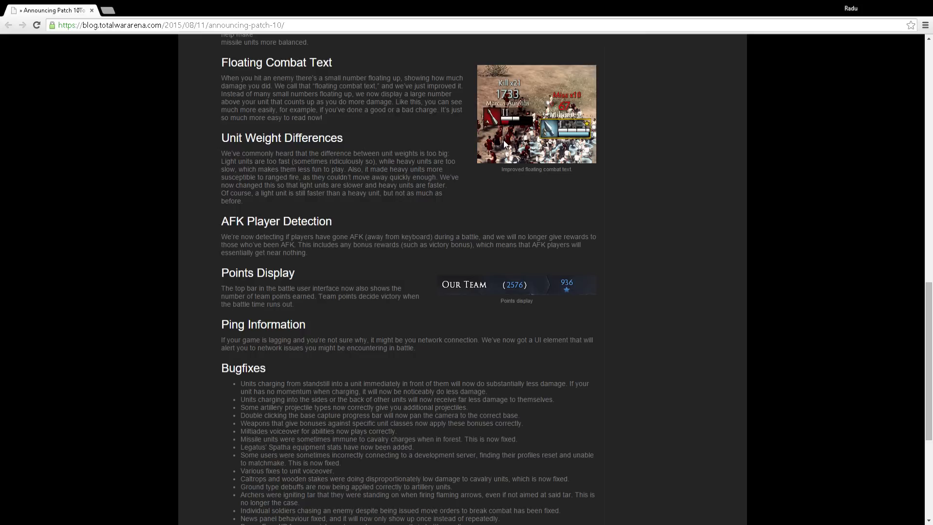
mouse_move(447, 18)
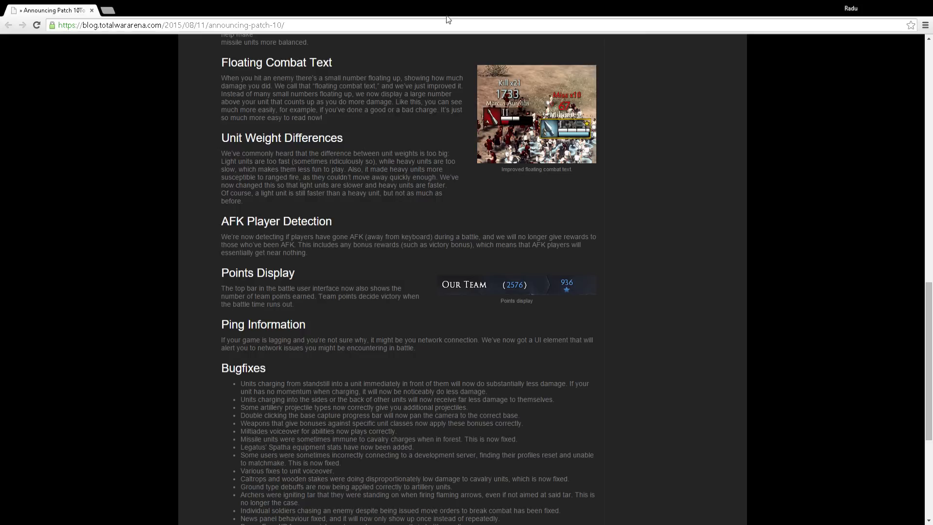
Scroll to the share icons below Bugfixes, then back up to Base Capture Sound Alert.
scroll("down", 3)
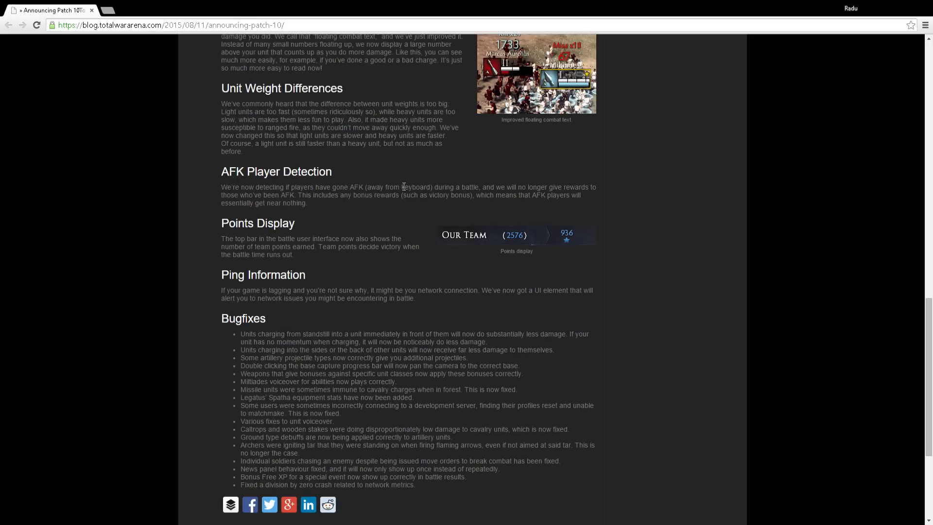
mouse_move(340, 93)
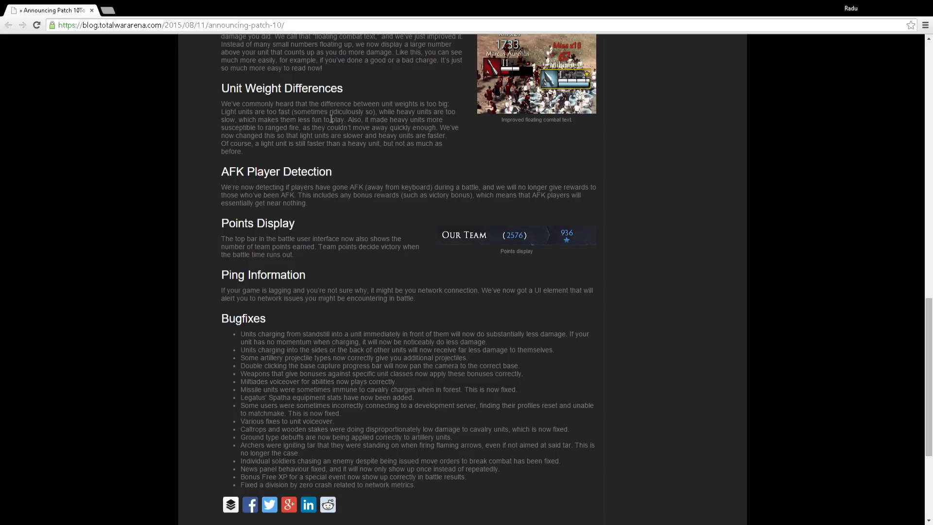
mouse_move(415, 119)
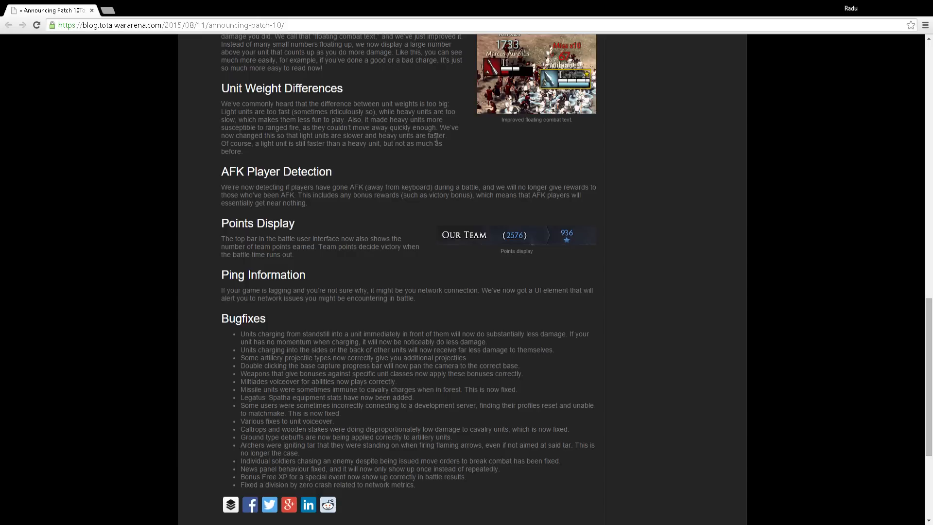
mouse_move(300, 147)
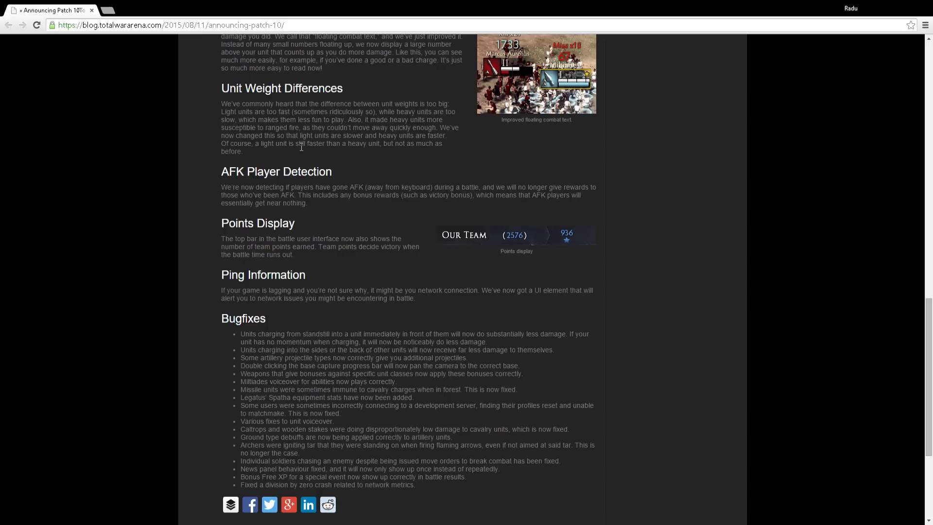
mouse_move(425, 143)
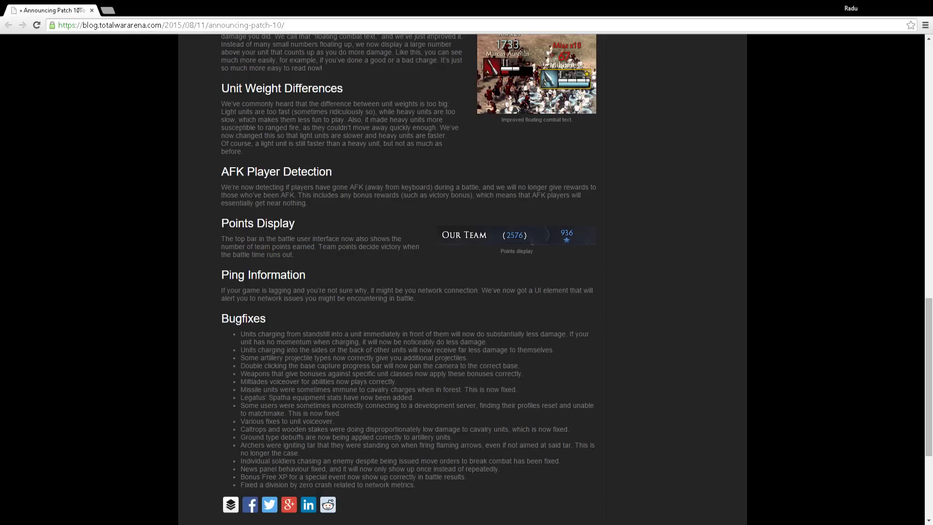
mouse_move(167, 346)
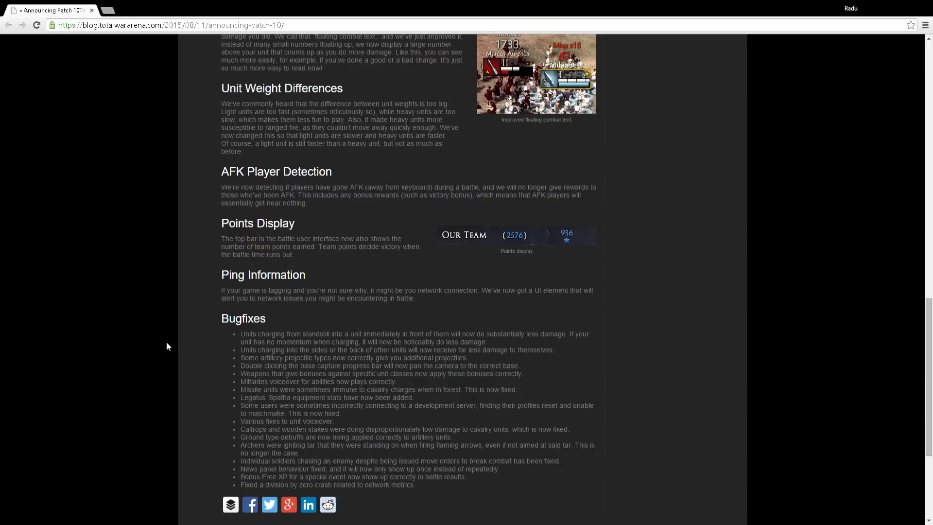
scroll("up", 3)
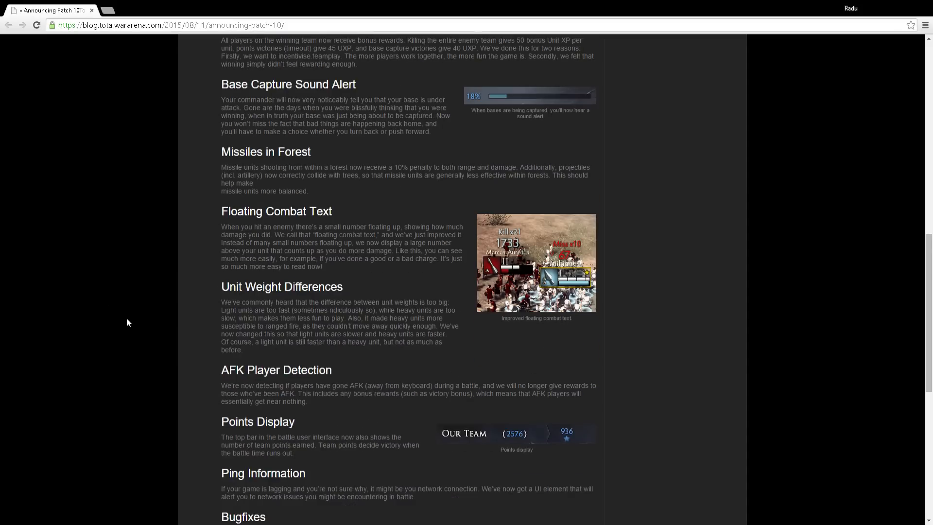
Scroll up to Pull-Through Fixed, then back down from Missiles in Forest to the Bugfixes list.
scroll("up", 3)
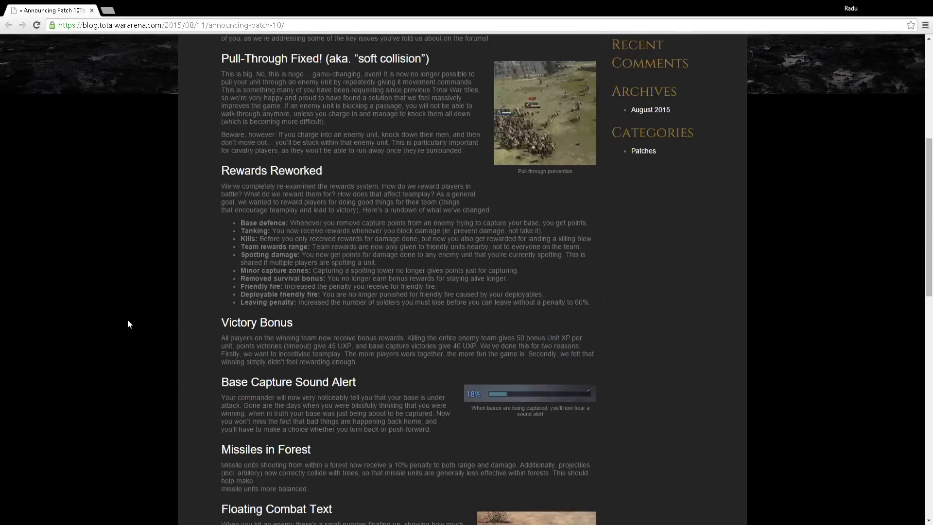
scroll("down", 3)
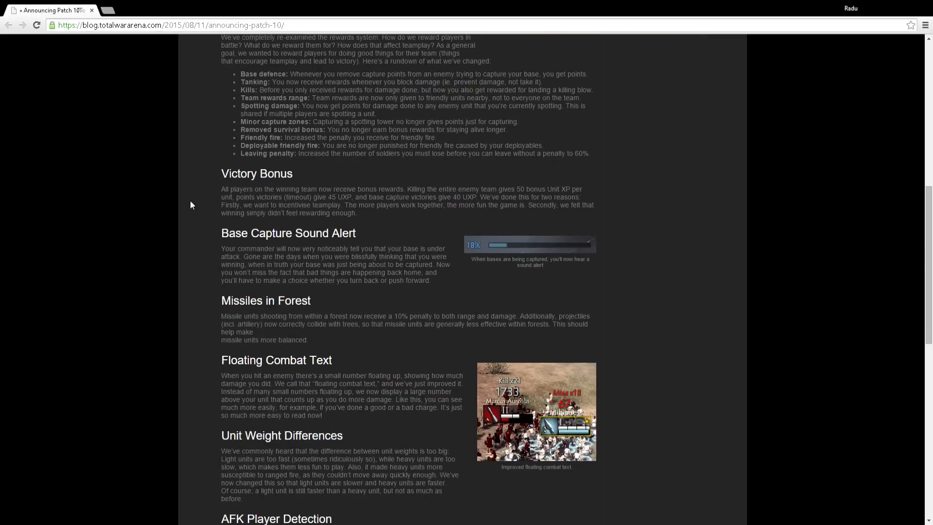
scroll("down", 3)
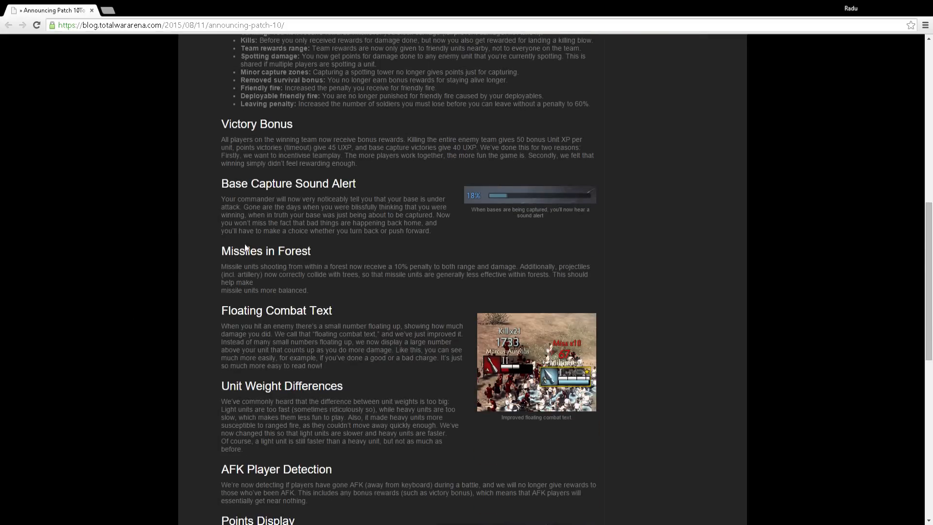
scroll("down", 3)
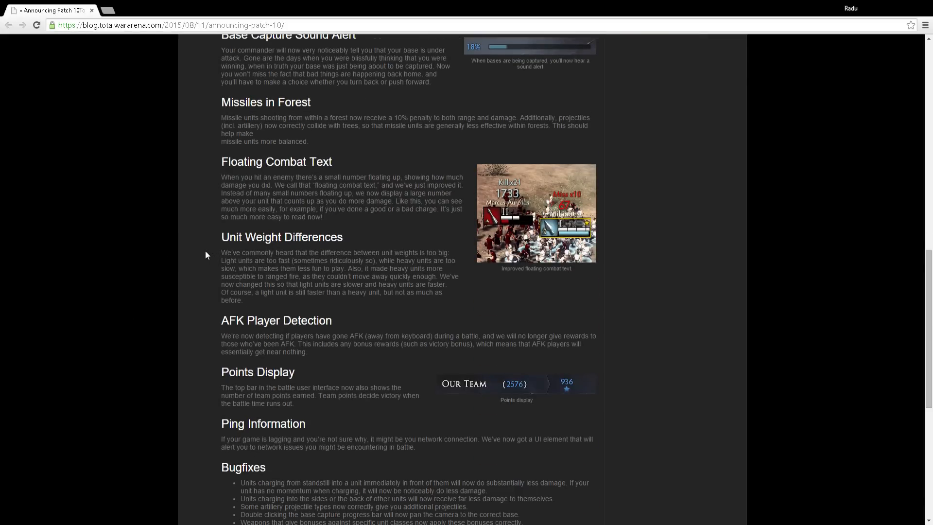
scroll("down", 3)
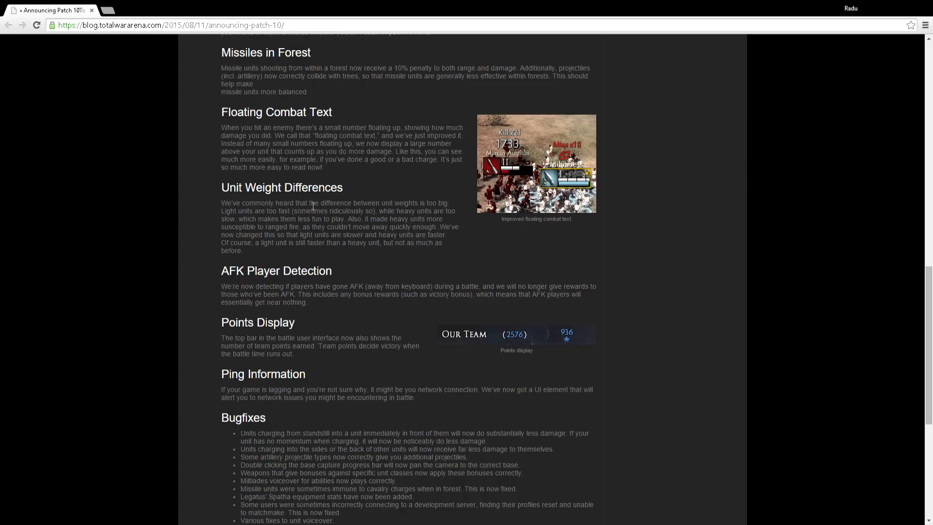
mouse_move(137, 433)
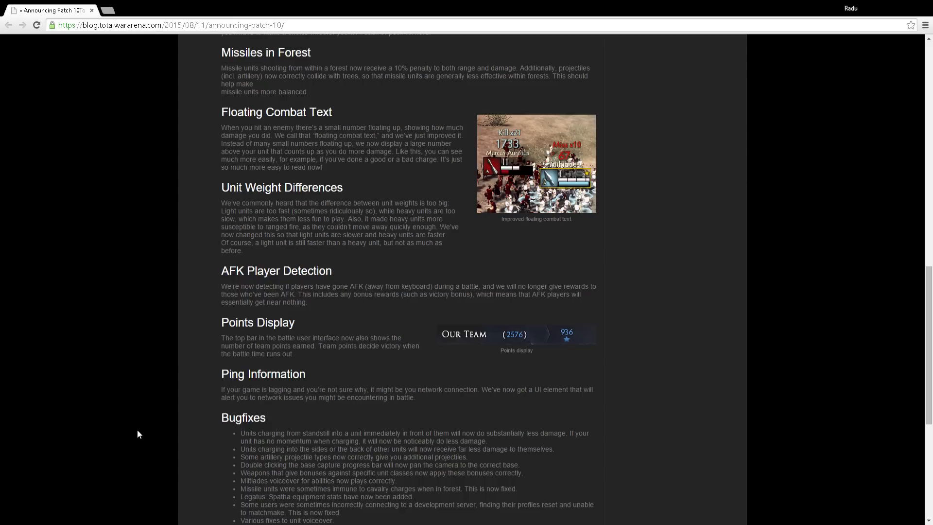
scroll("down", 3)
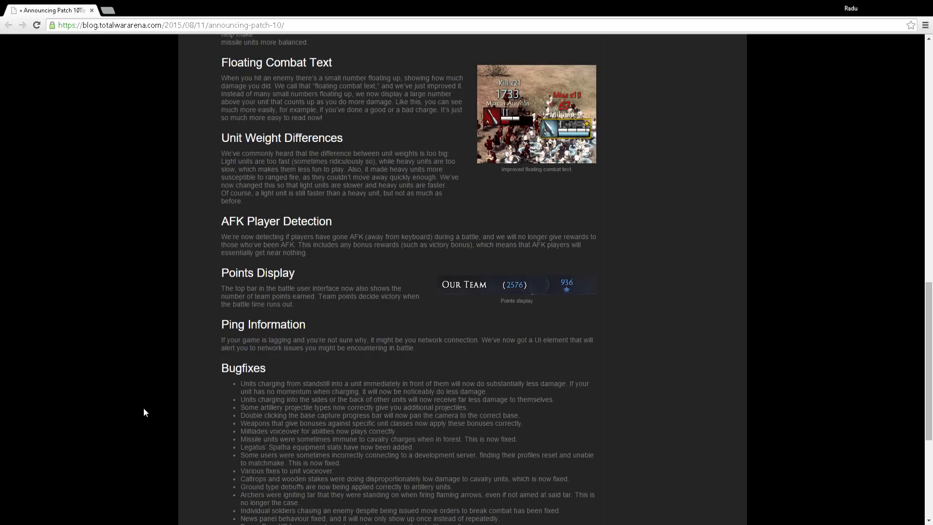
Scroll down until the full Bugfixes list, share buttons and site footer are visible.
scroll("down", 3)
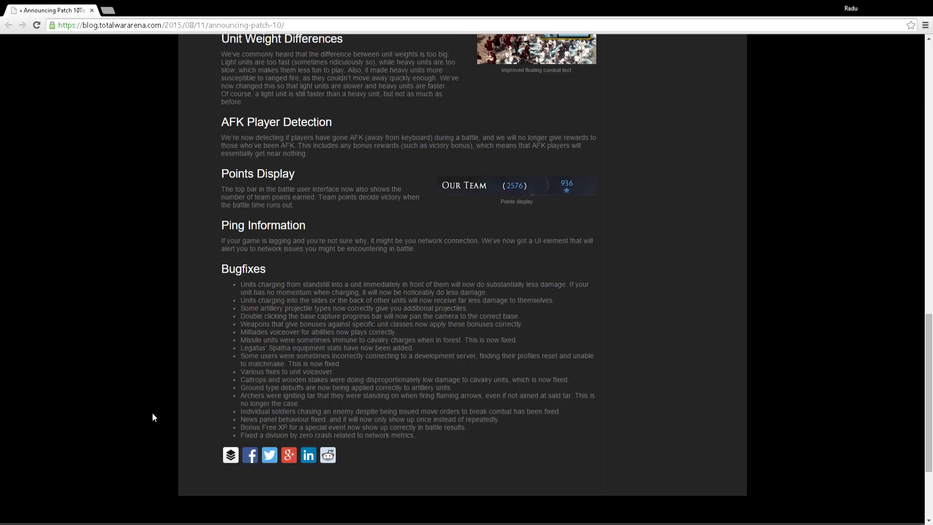
scroll("down", 3)
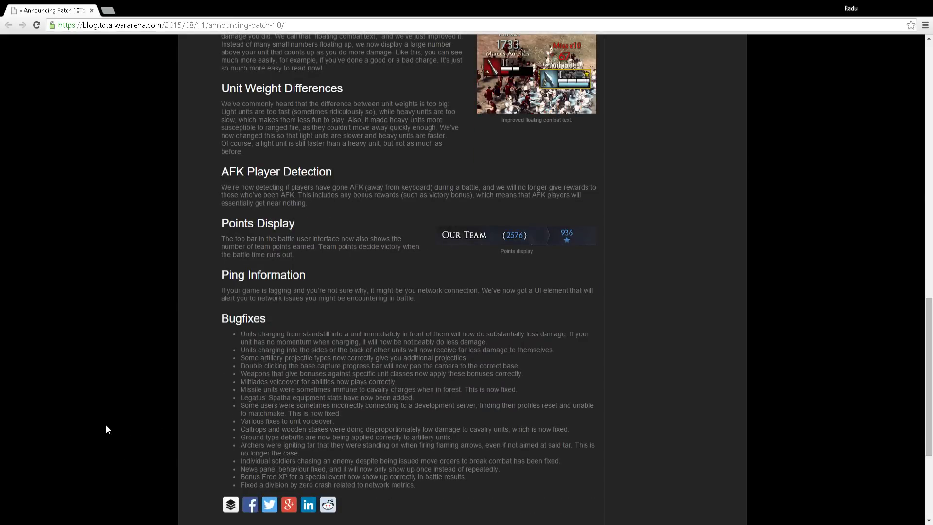
mouse_move(305, 307)
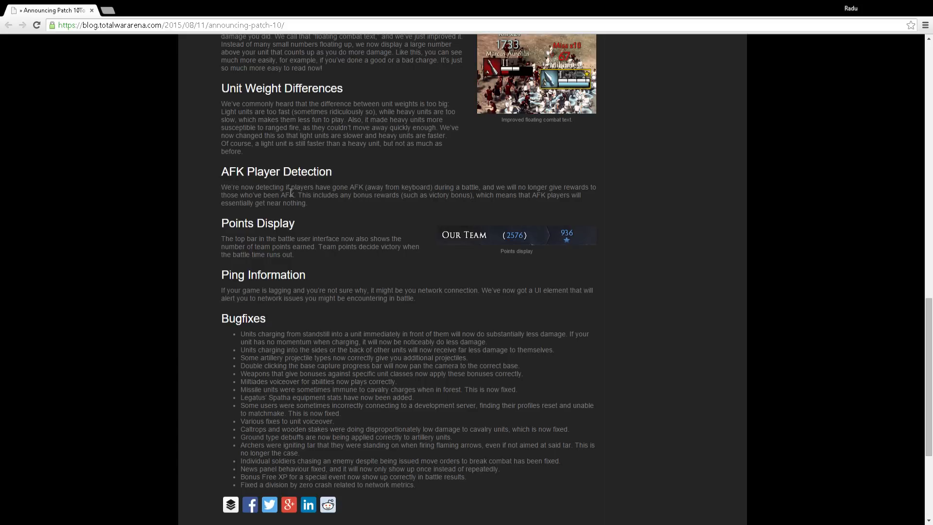
mouse_move(343, 195)
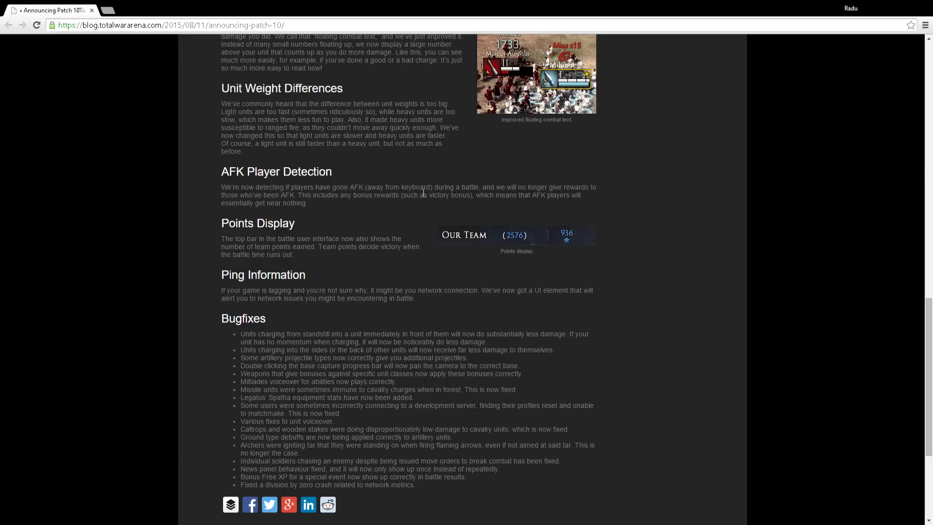
mouse_move(531, 213)
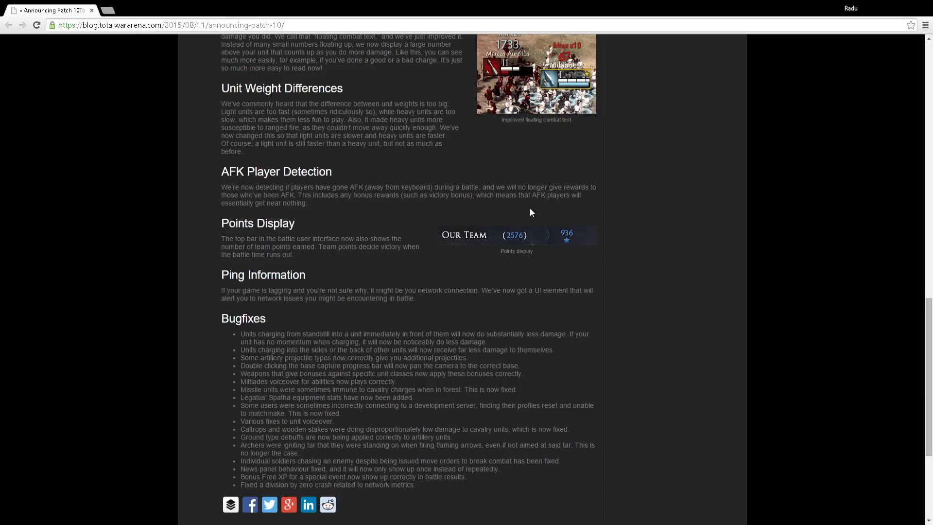
scroll("down", 3)
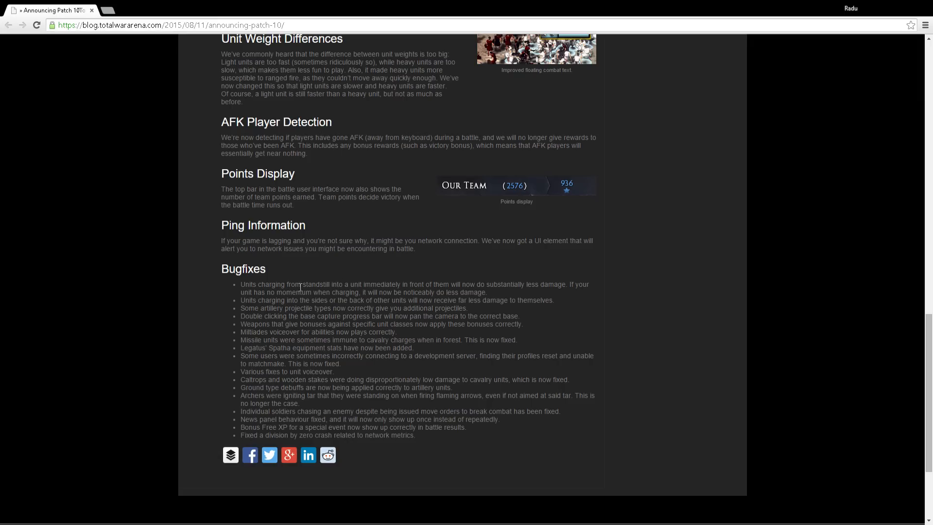
mouse_move(298, 340)
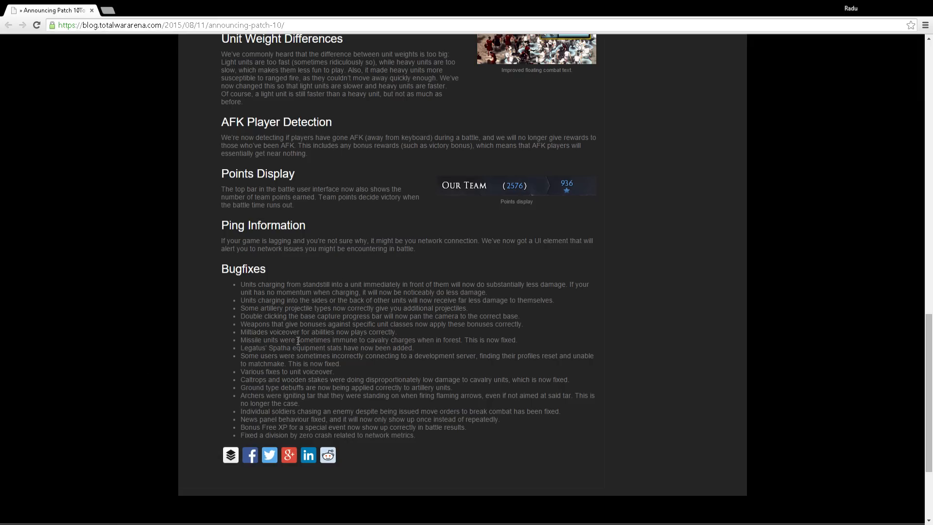
mouse_move(249, 370)
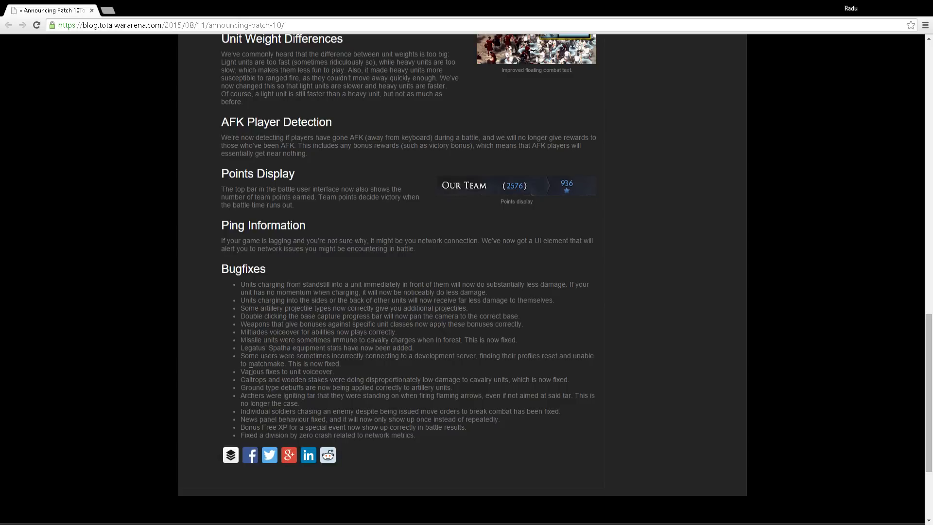
mouse_move(284, 364)
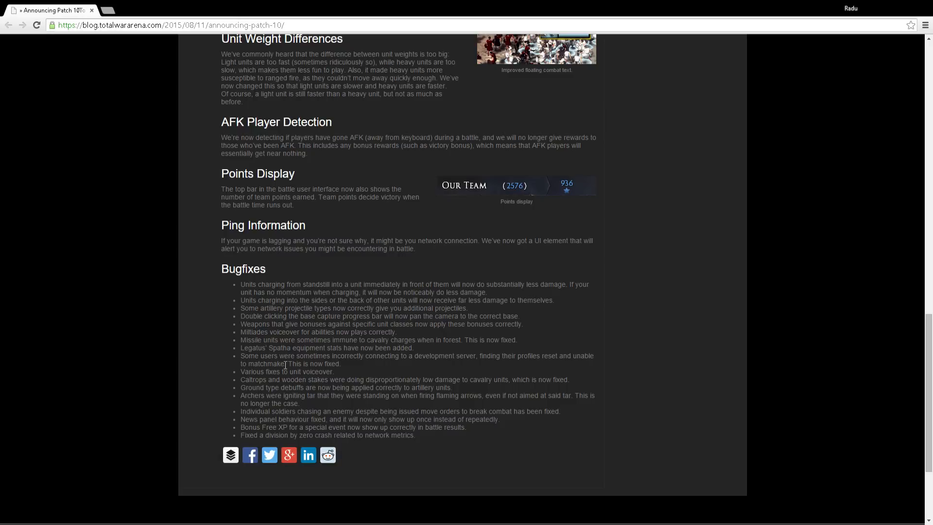
scroll("down", 3)
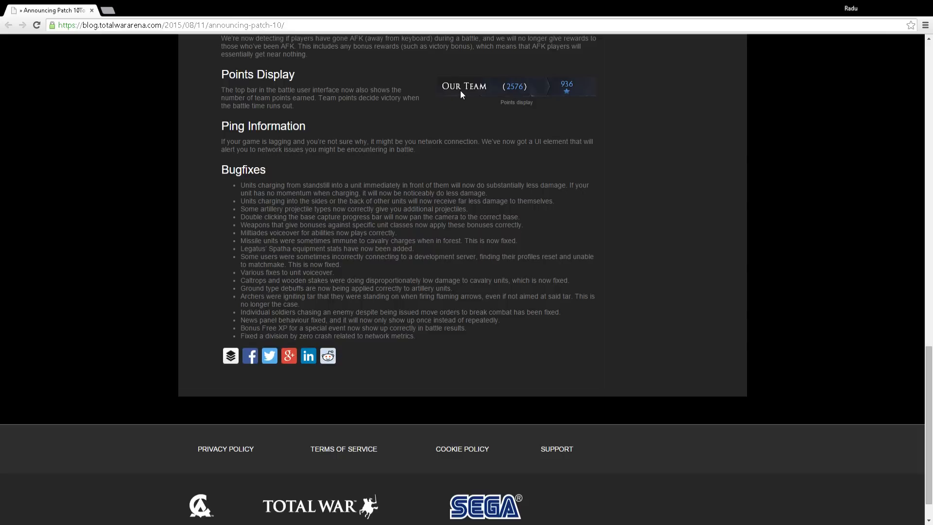
mouse_move(556, 136)
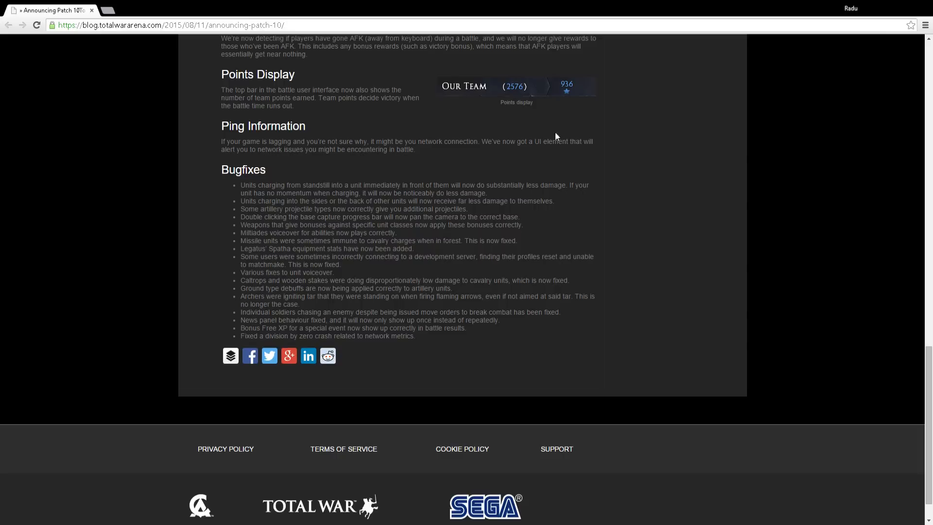
mouse_move(576, 99)
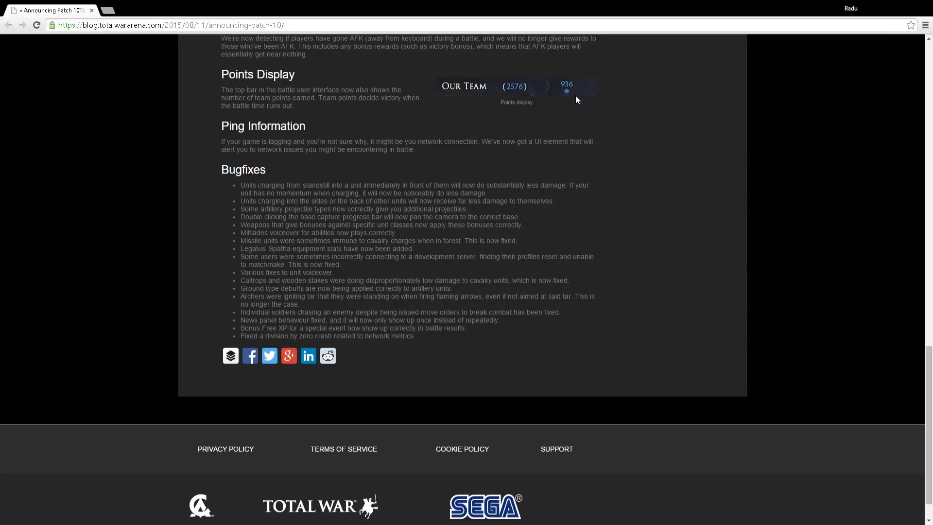
mouse_move(540, 97)
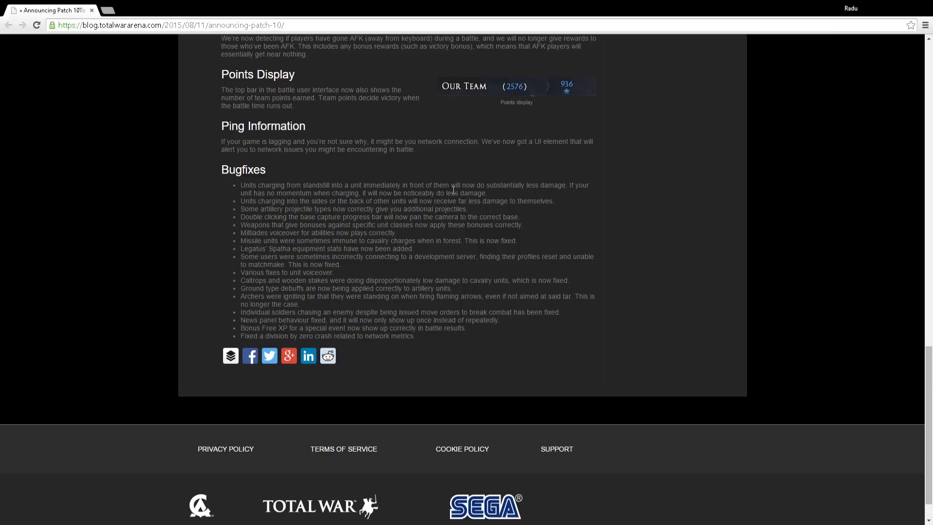
mouse_move(501, 90)
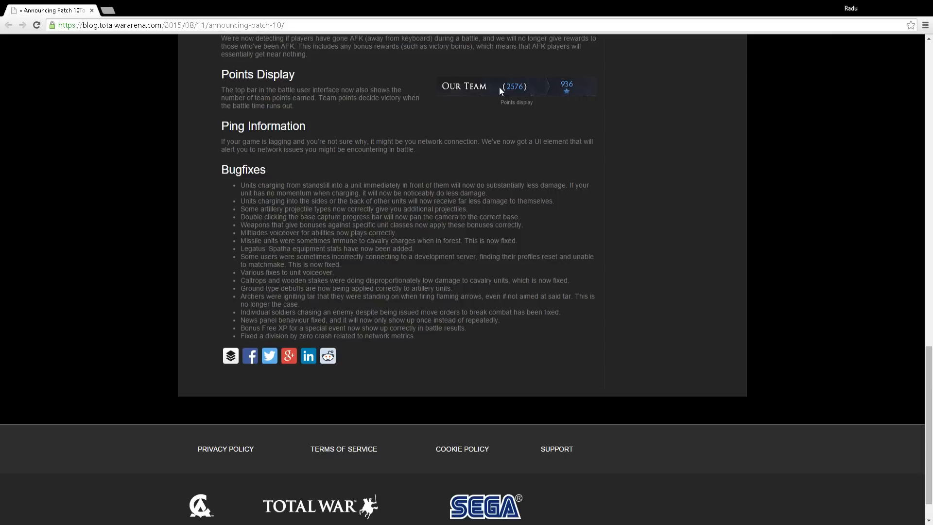
Scroll to the page footer with Privacy Policy and SEGA logo, then up slightly to Unit Weight Differences.
scroll("down", 3)
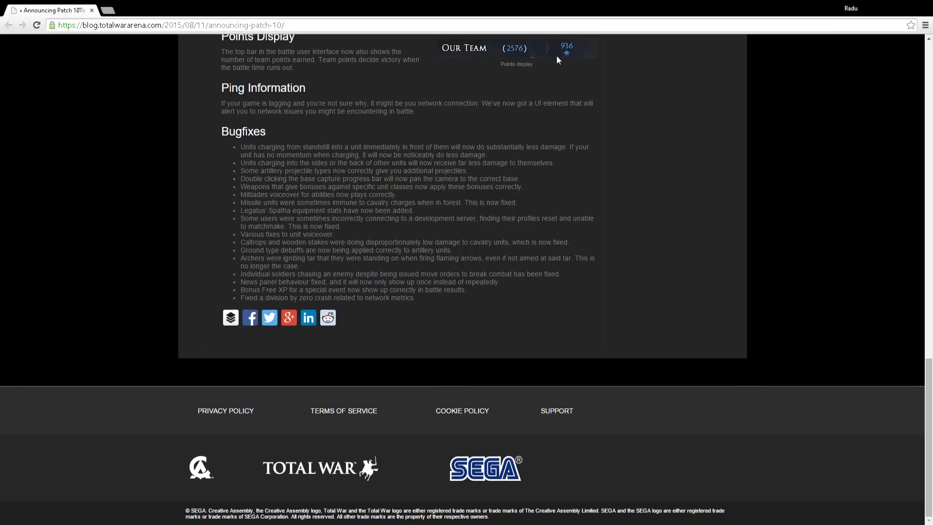
mouse_move(418, 99)
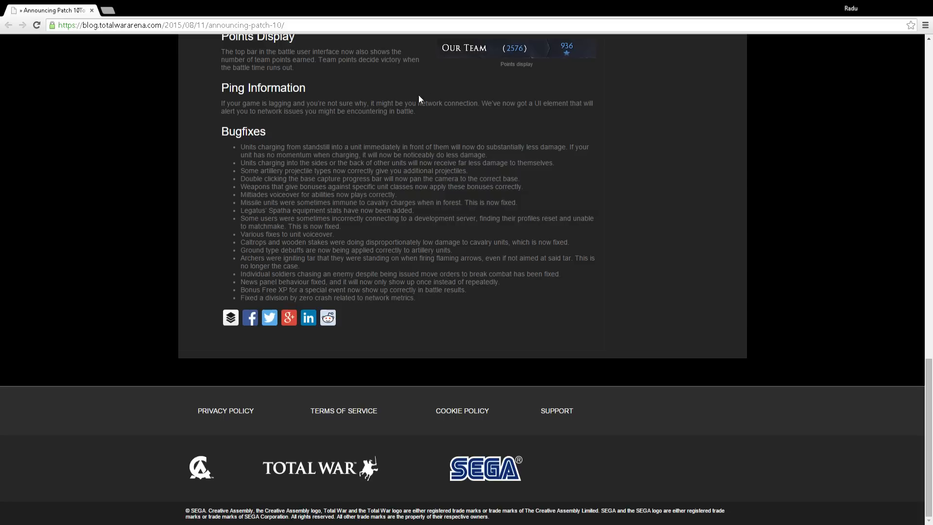
mouse_move(164, 132)
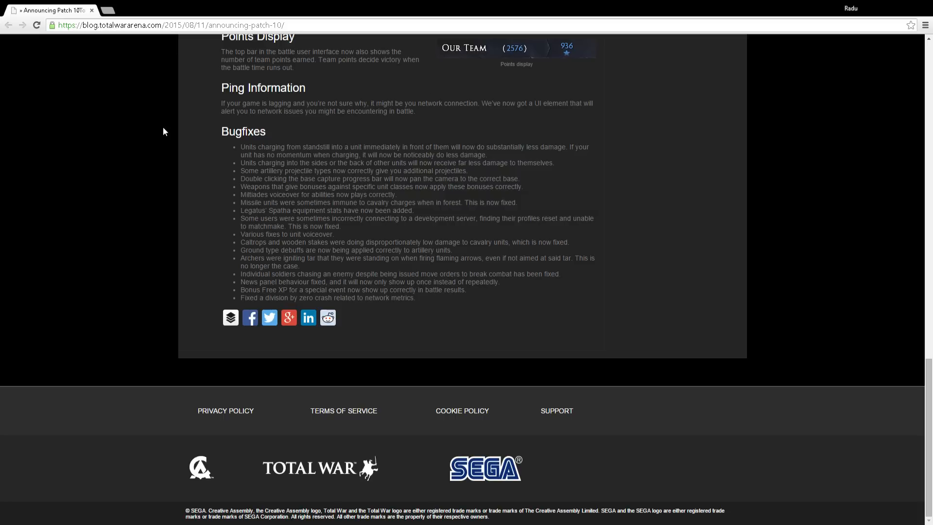
mouse_move(181, 156)
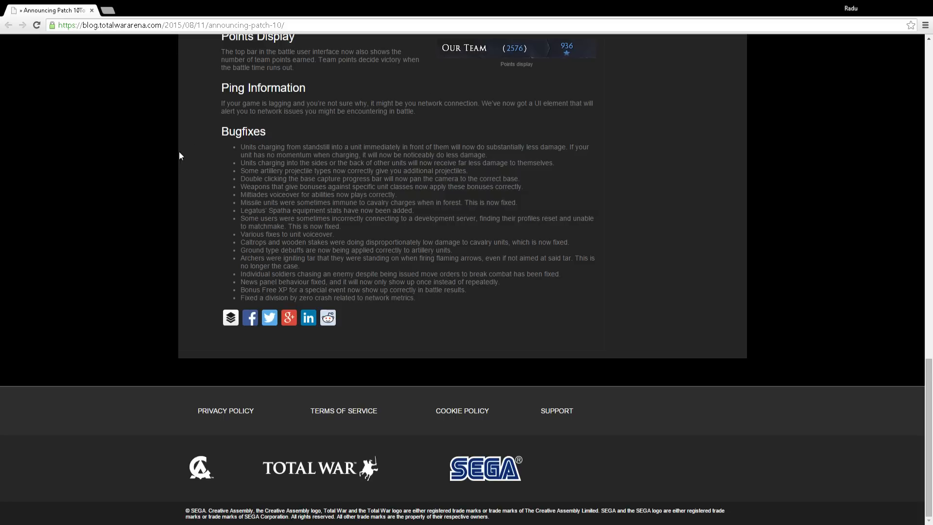
mouse_move(331, 109)
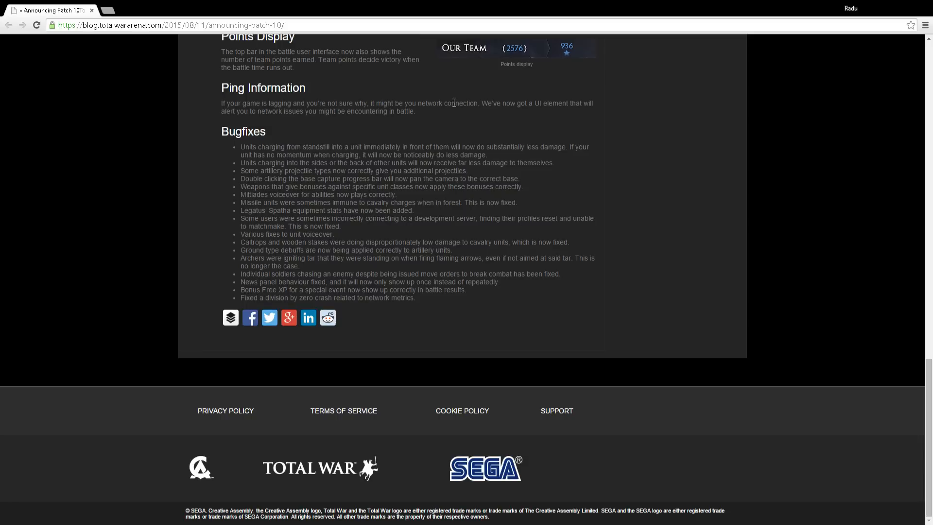
mouse_move(551, 99)
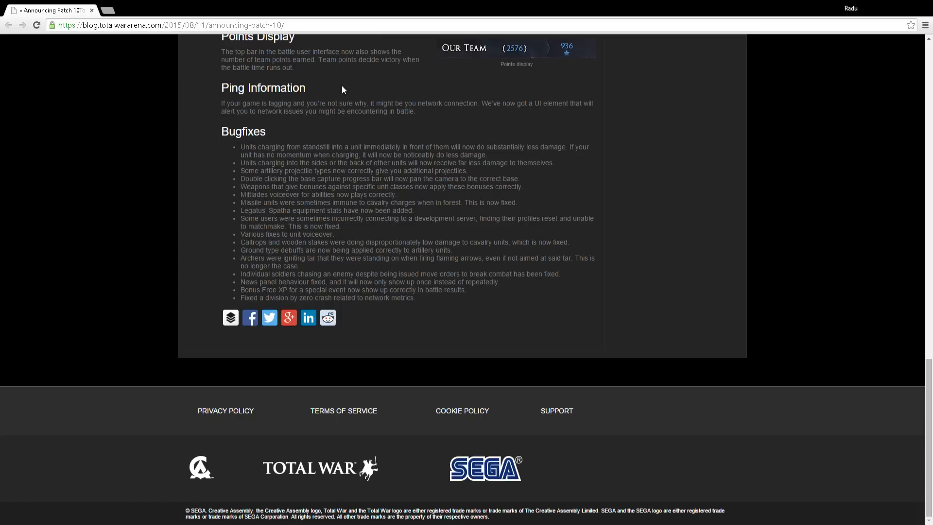
scroll("up", 3)
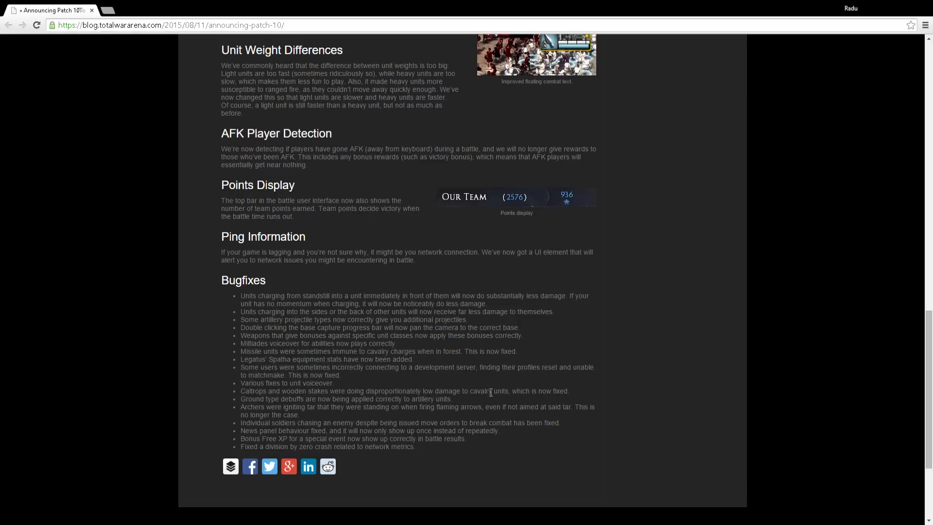
mouse_move(241, 337)
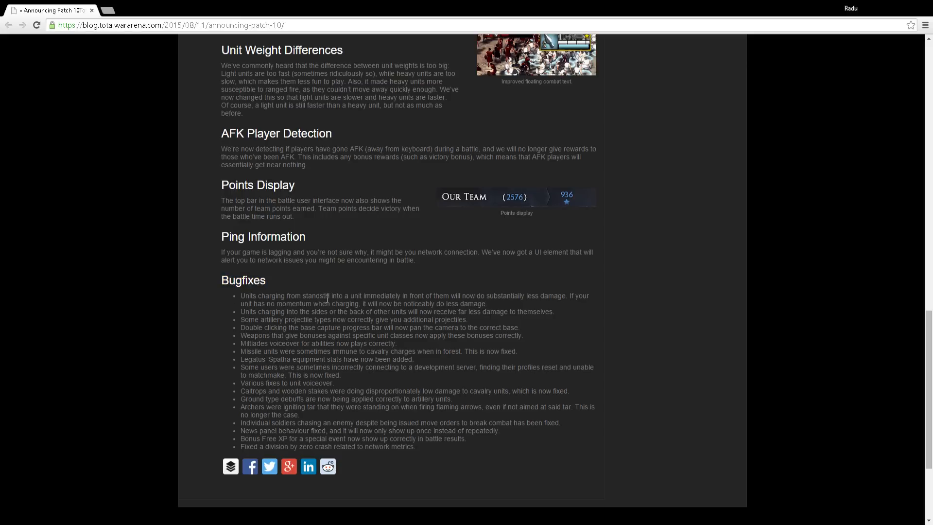
mouse_move(496, 295)
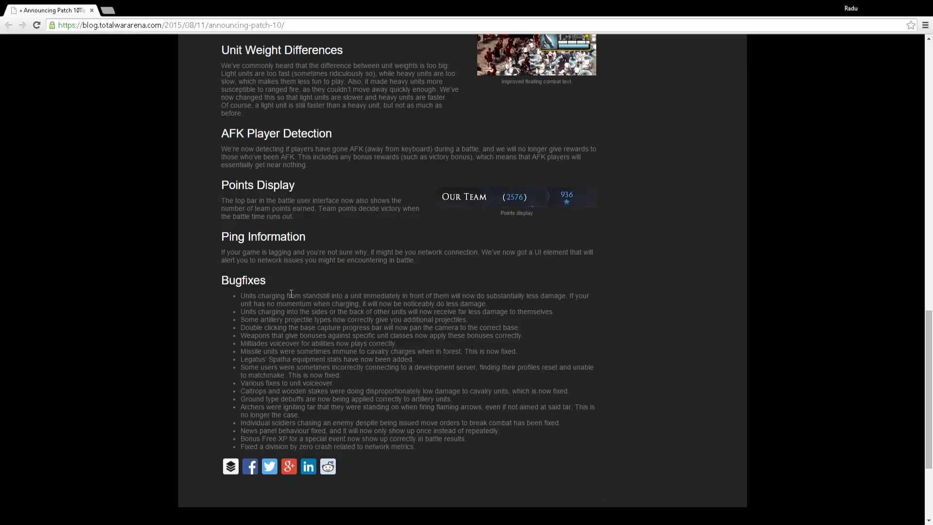
mouse_move(428, 305)
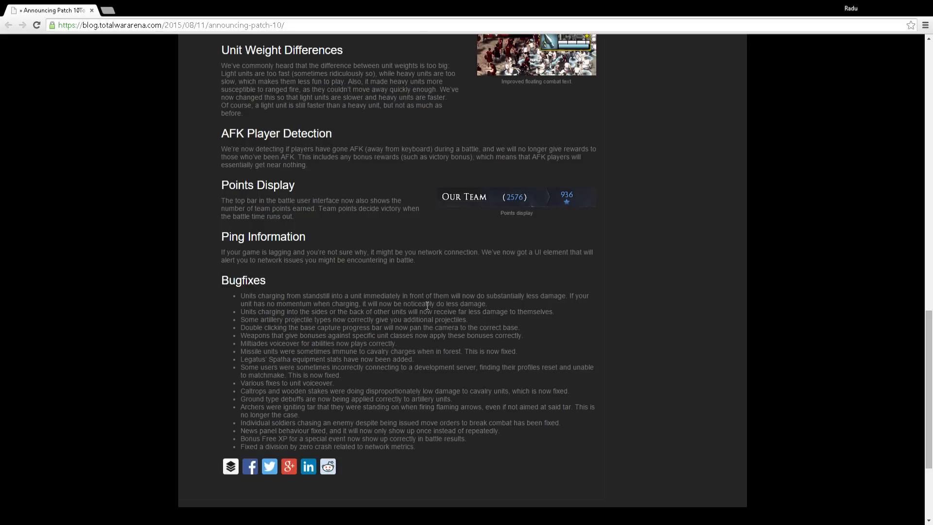
mouse_move(474, 244)
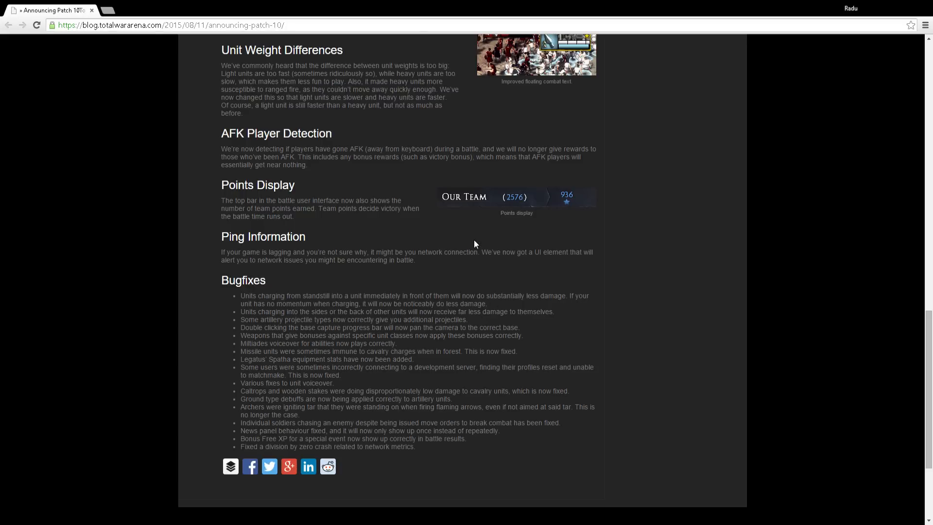
mouse_move(470, 275)
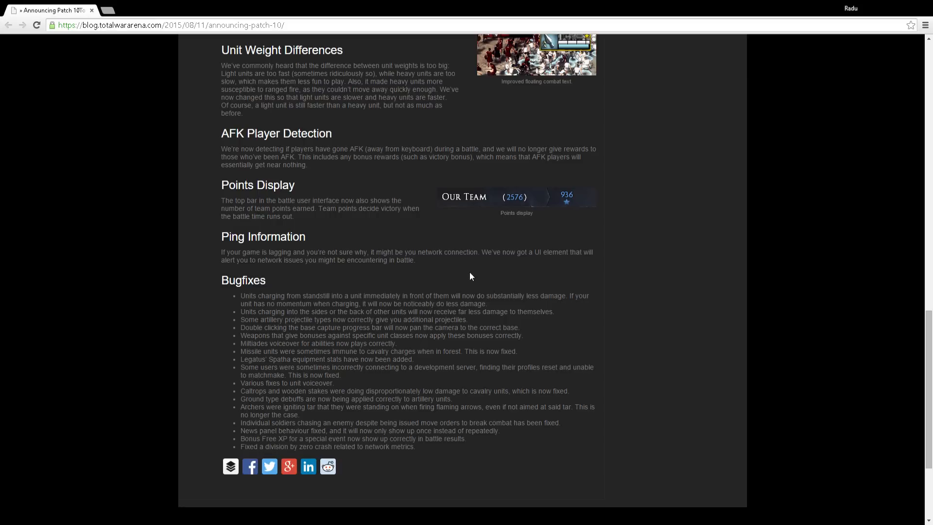
scroll("up", 3)
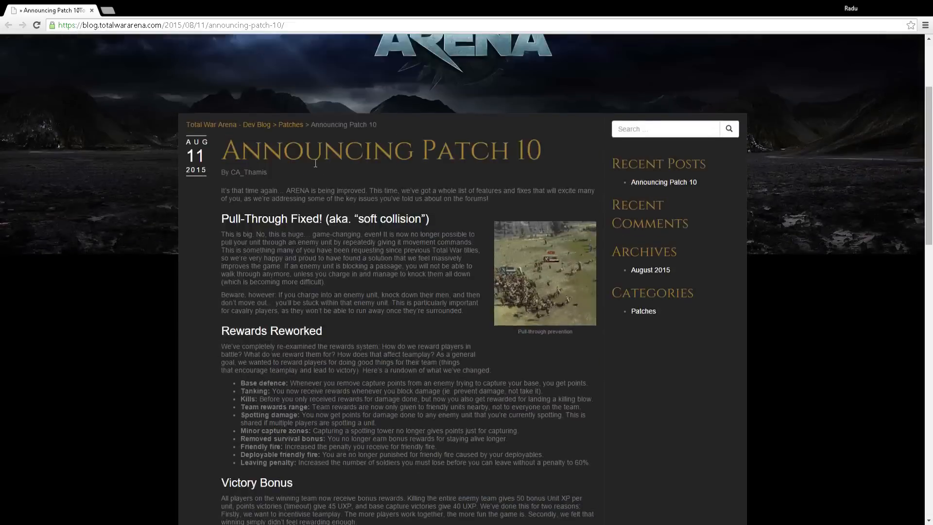
Scroll so the post shows Pull-Through Fixed through Victory Bonus and Base Capture Sound Alert.
scroll("down", 3)
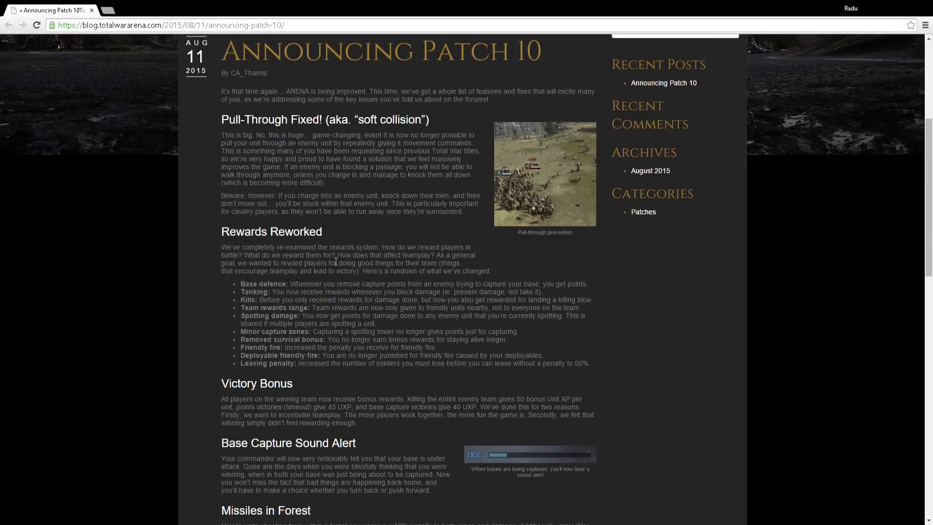